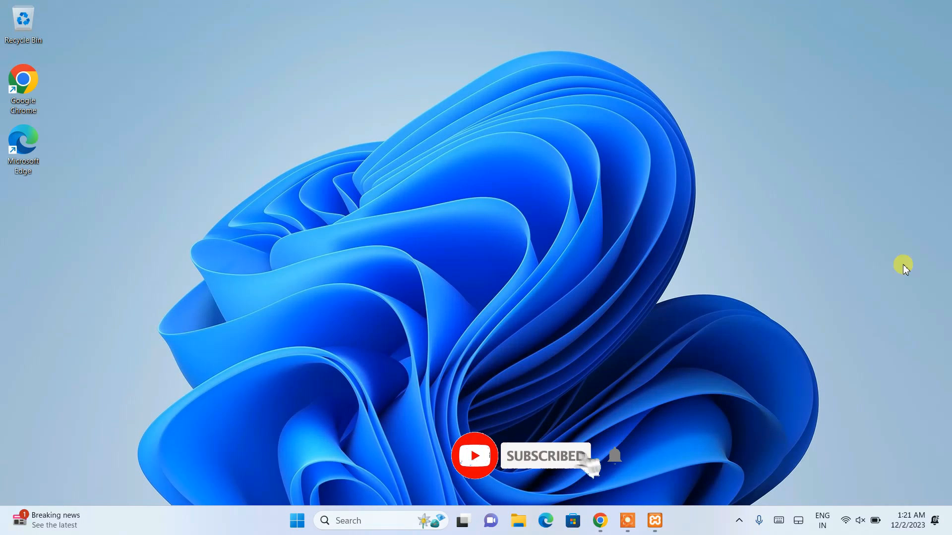
# Bring up the XAMPP Control Panel and start the Apache server.
pyautogui.click(655, 520)
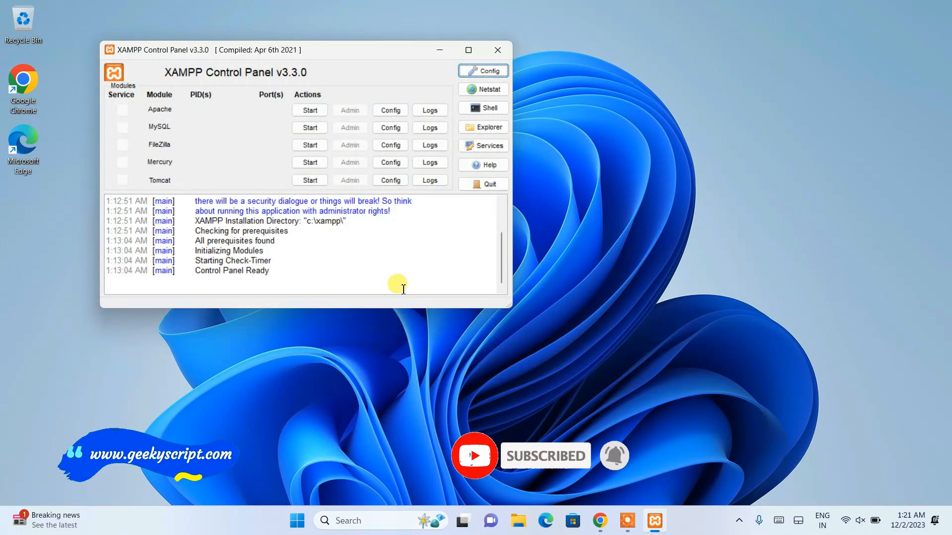
pyautogui.click(309, 110)
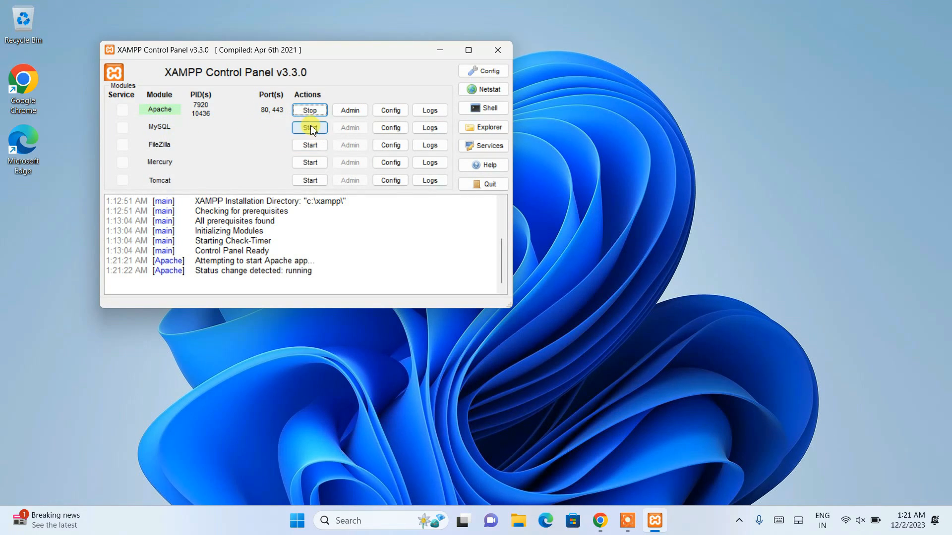
# Attempt to start MySQL twice; it shuts down unexpectedly each time.
pyautogui.click(309, 127)
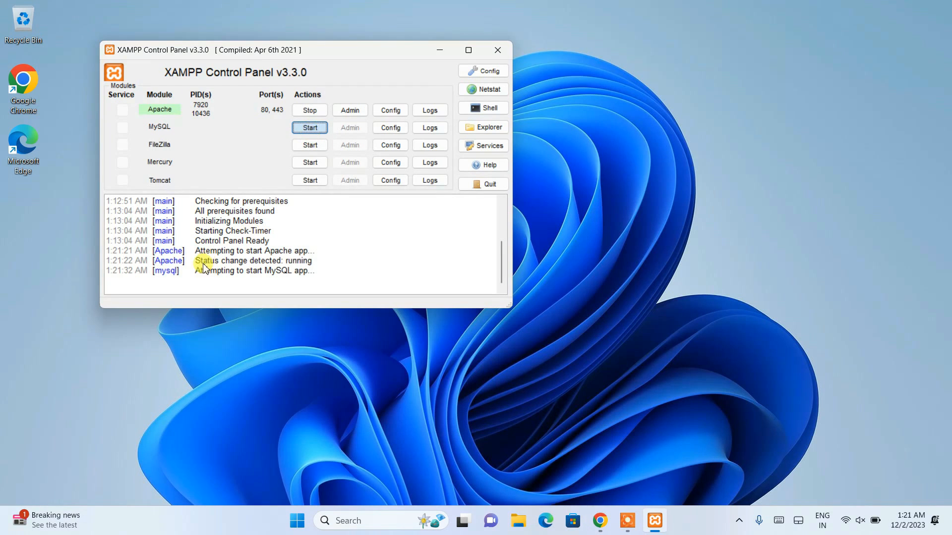
pyautogui.click(309, 127)
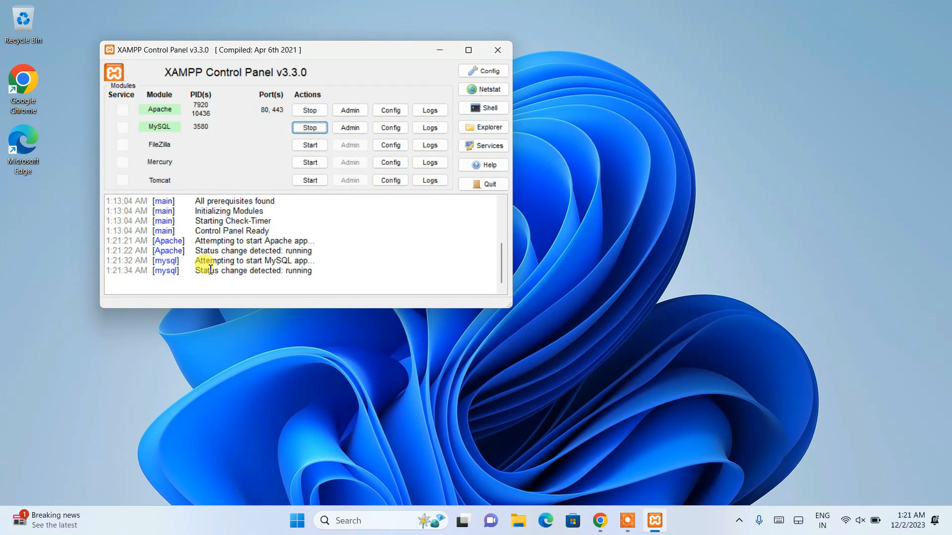
pyautogui.click(309, 127)
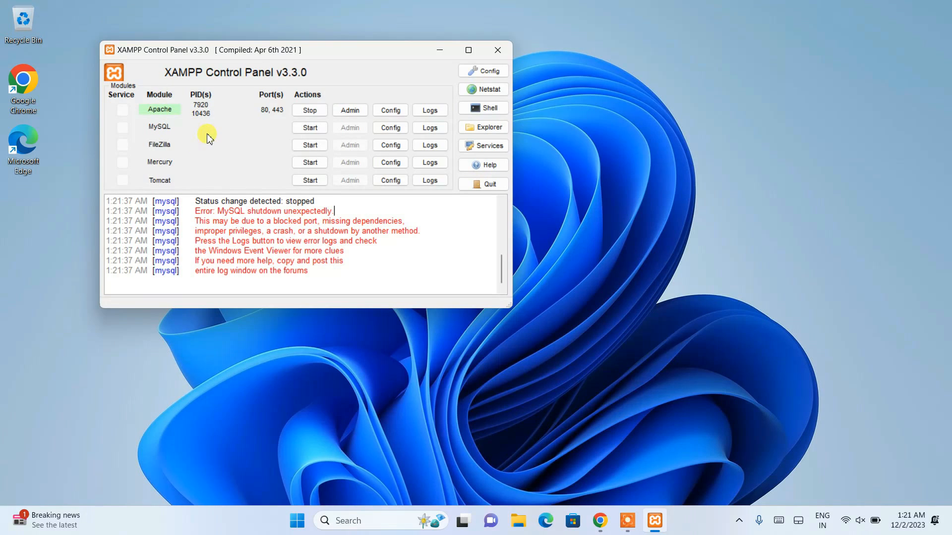
pyautogui.click(309, 128)
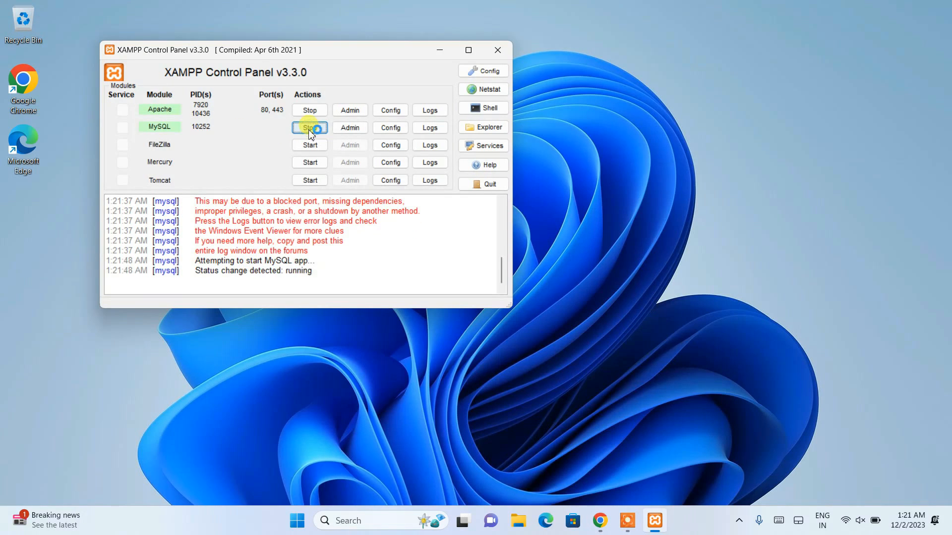
pyautogui.click(309, 128)
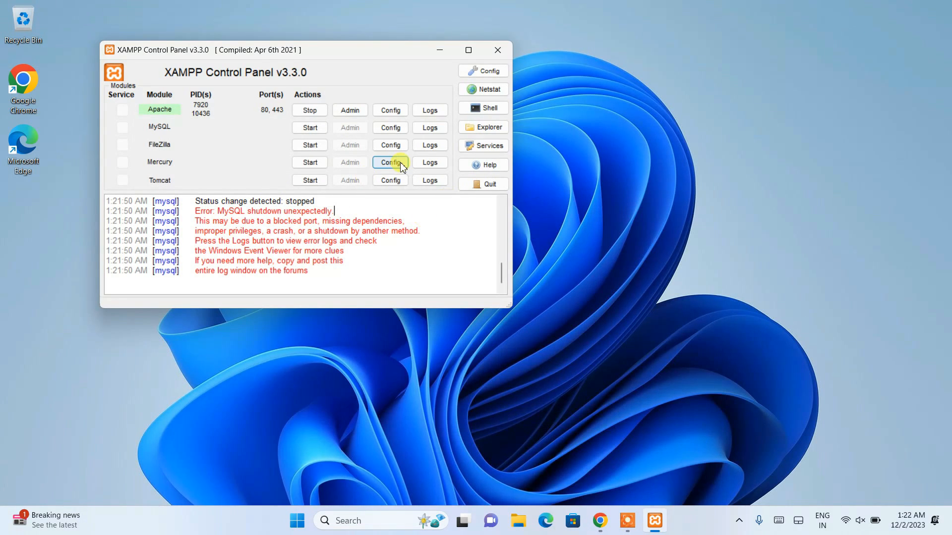
pyautogui.moveTo(482, 127)
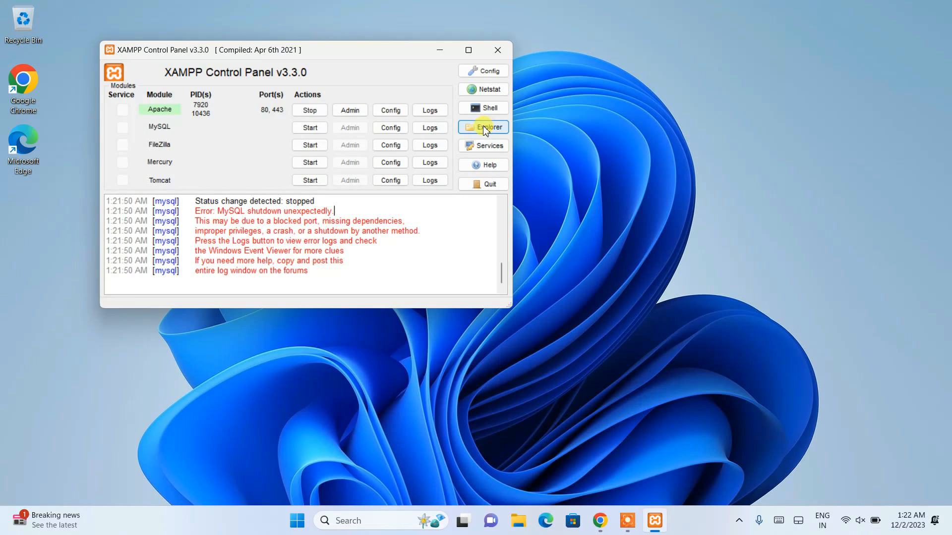
# Use the XAMPP Explorer button to reach the xampp mysql folder and its data folder.
pyautogui.click(483, 127)
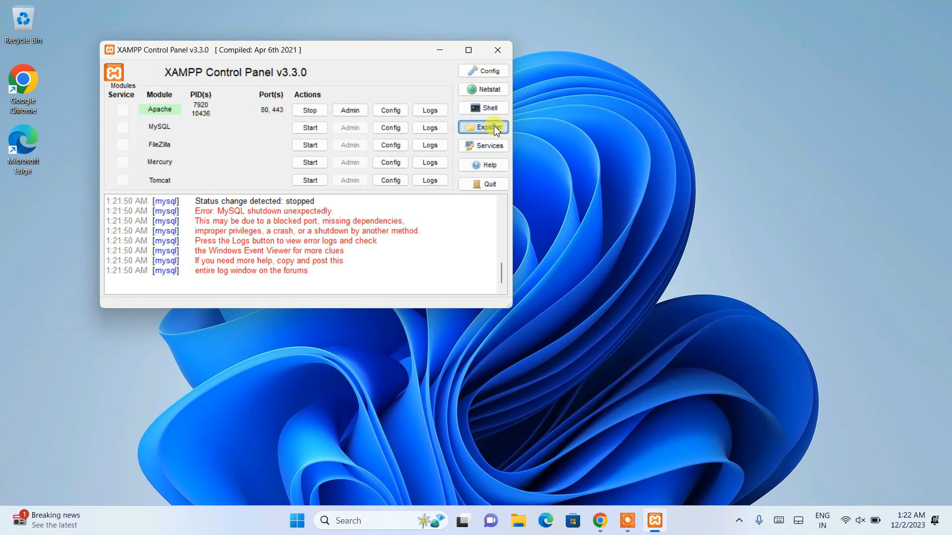
pyautogui.click(482, 127)
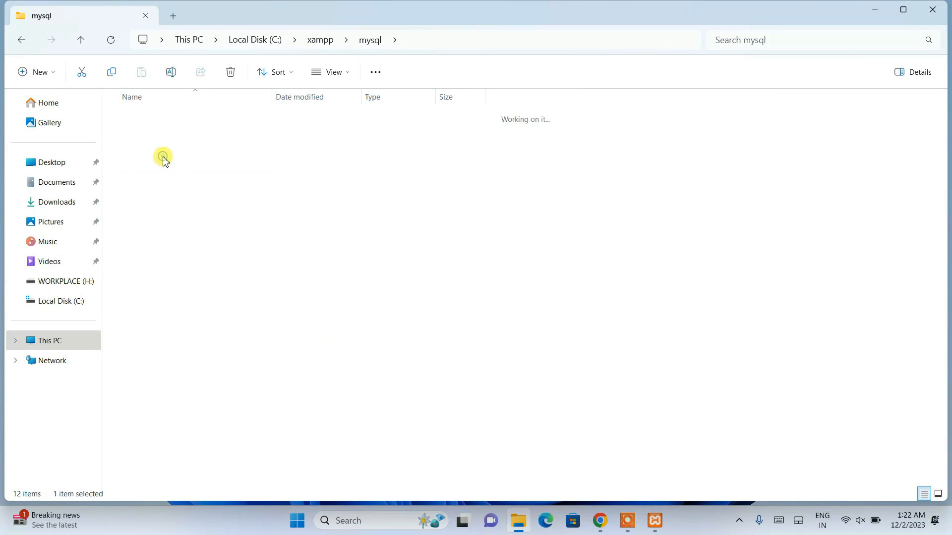
pyautogui.doubleClick(162, 156)
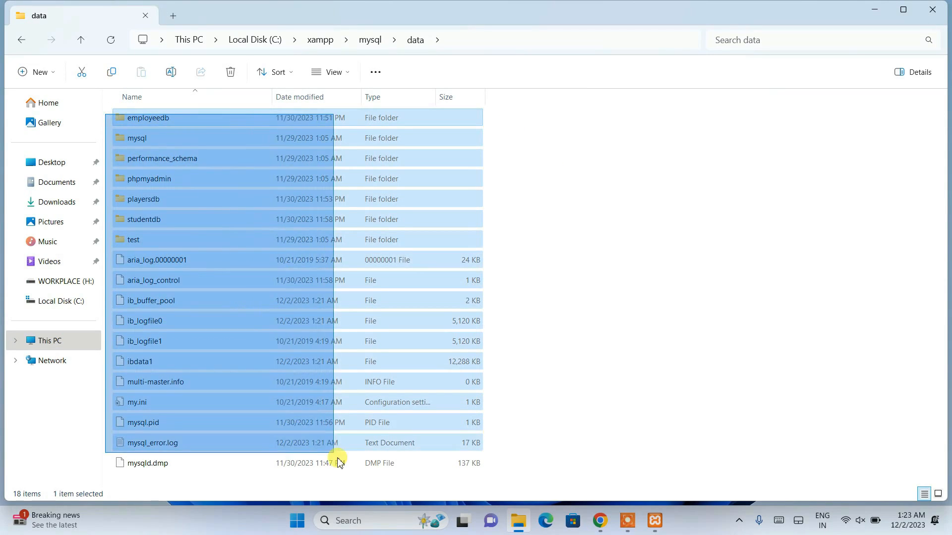
# Inspect playersdb and aria_log_control in data, then return to the mysql folder.
pyautogui.click(614, 197)
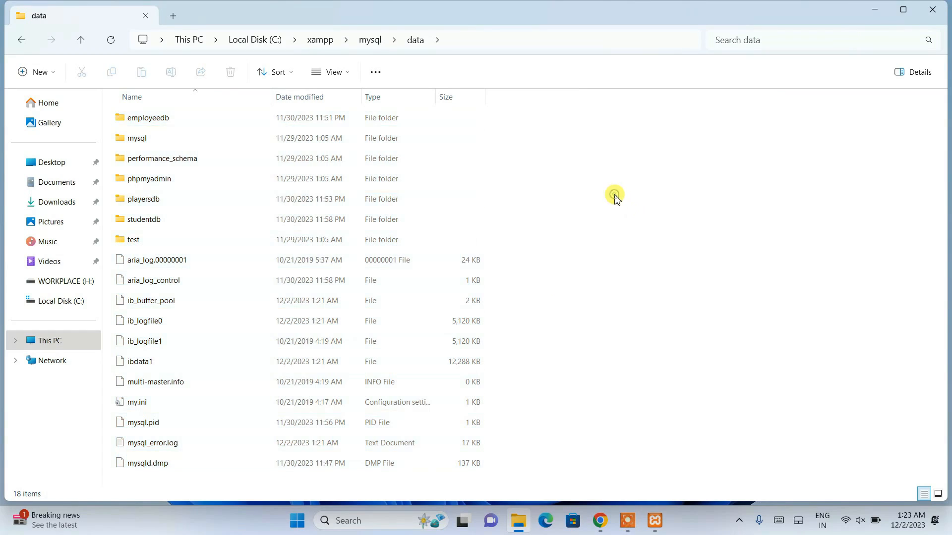
pyautogui.click(148, 117)
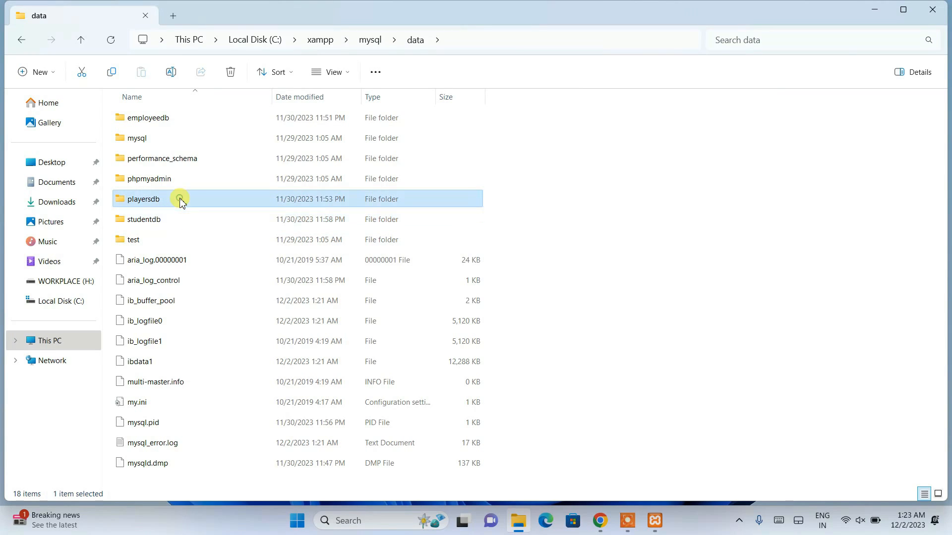
pyautogui.moveTo(205, 228)
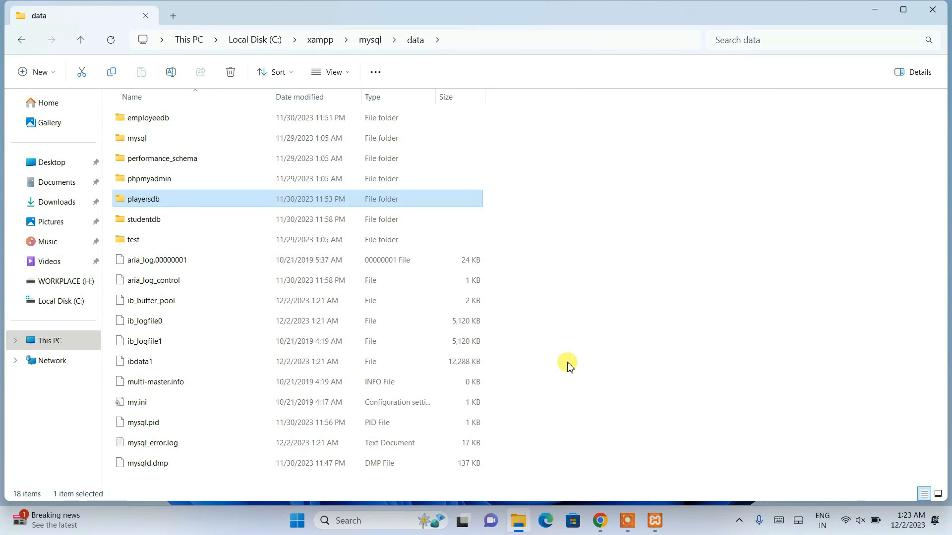
pyautogui.click(655, 520)
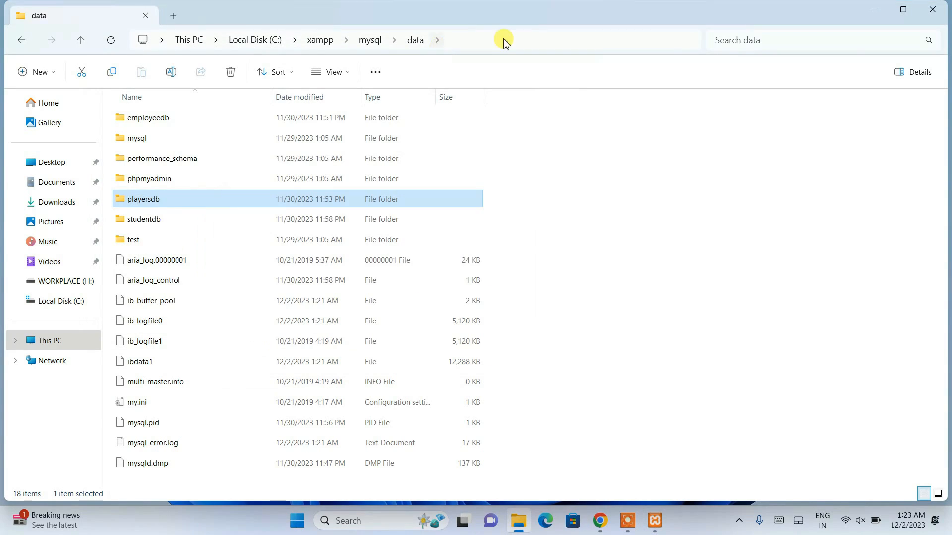
pyautogui.moveTo(156, 222)
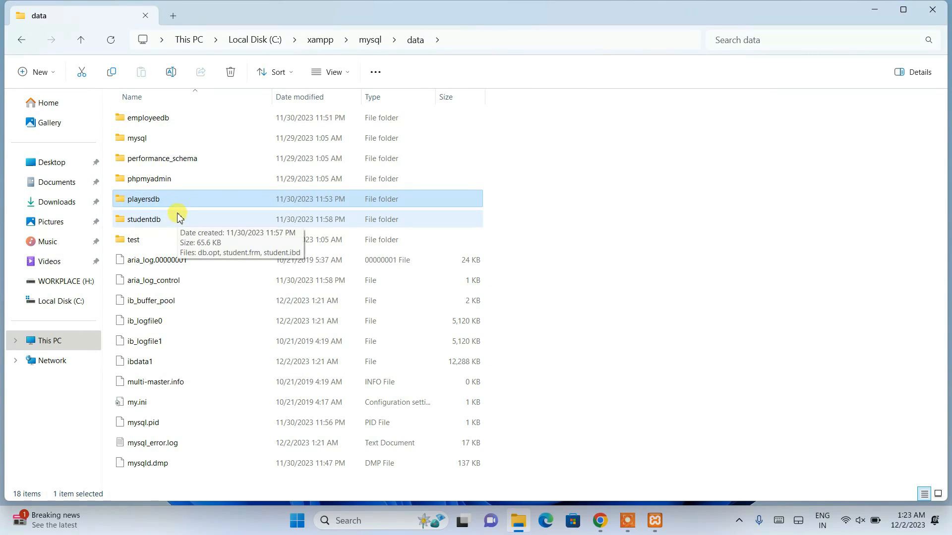
pyautogui.moveTo(173, 214)
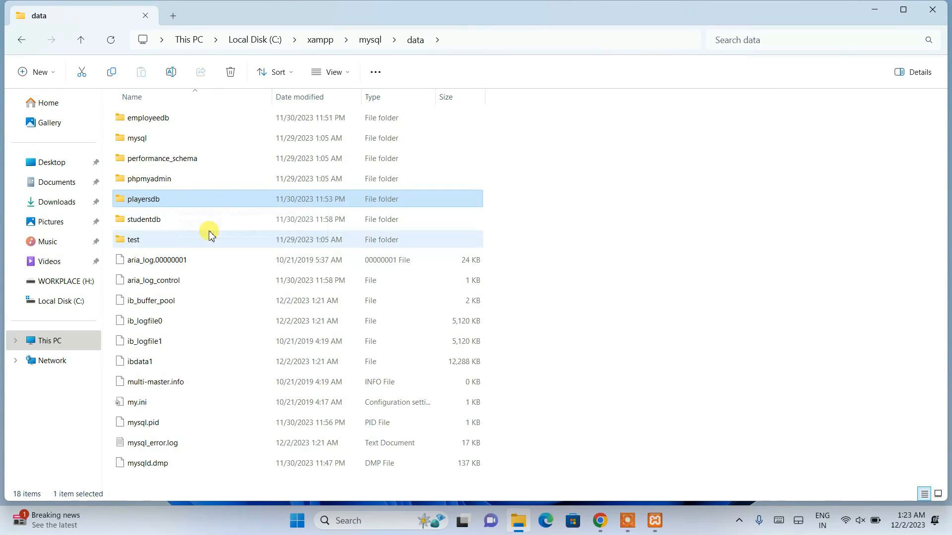
pyautogui.click(153, 279)
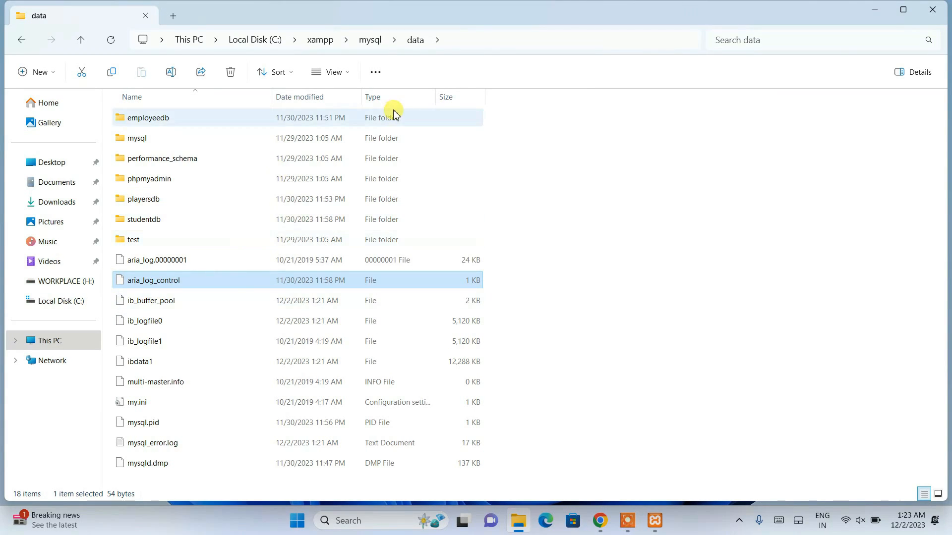
pyautogui.click(369, 39)
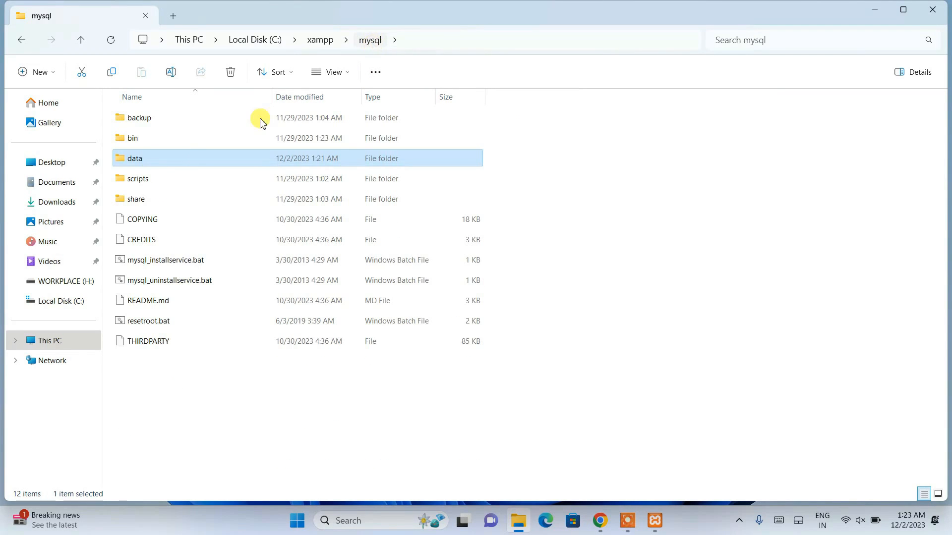
pyautogui.doubleClick(138, 118)
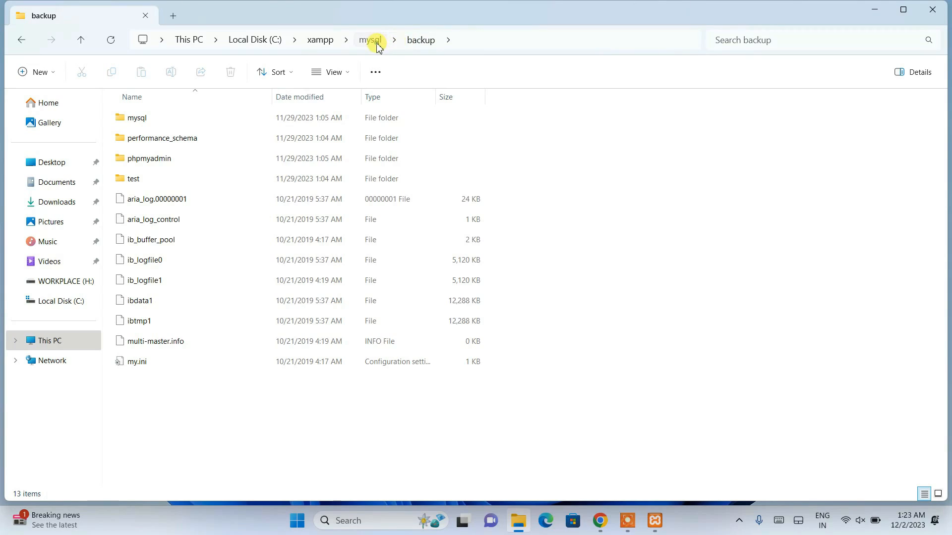
pyautogui.click(370, 41)
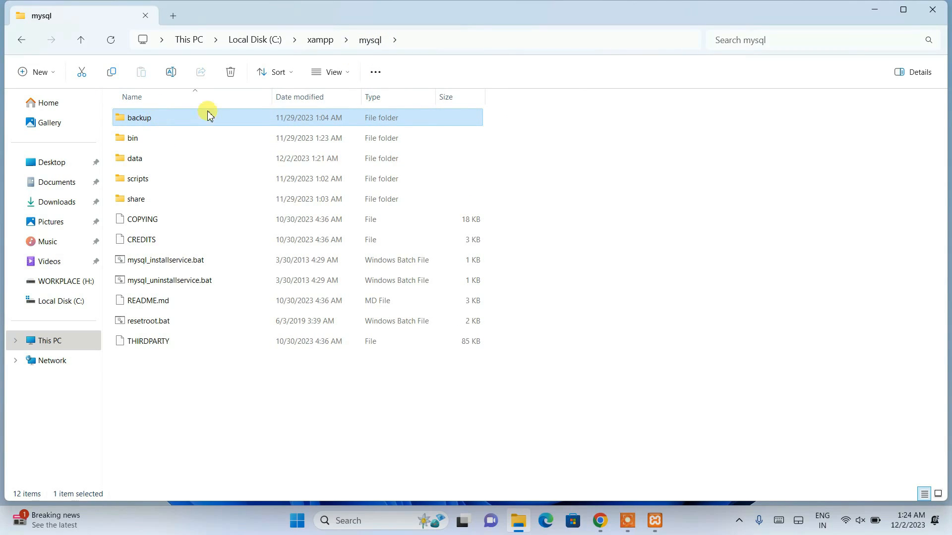
pyautogui.doubleClick(139, 117)
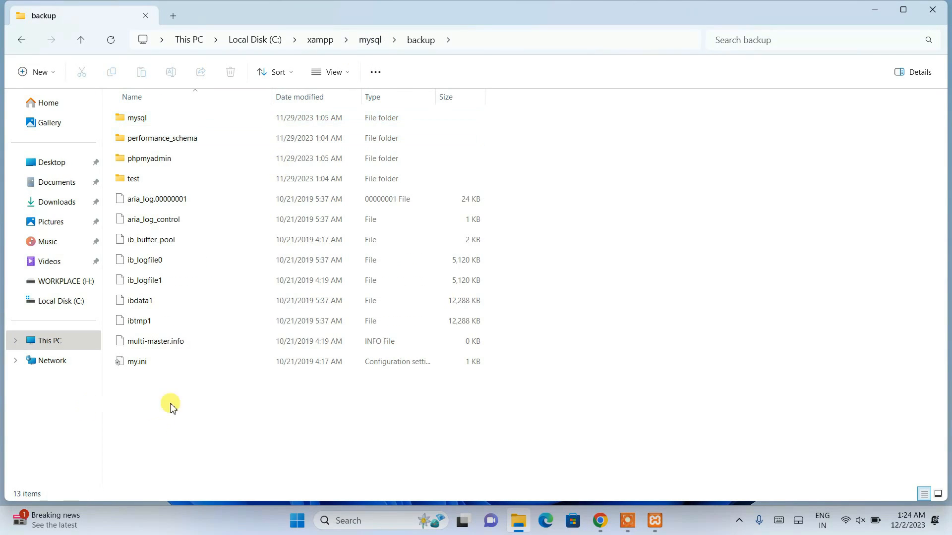
pyautogui.press('ctrl+a')
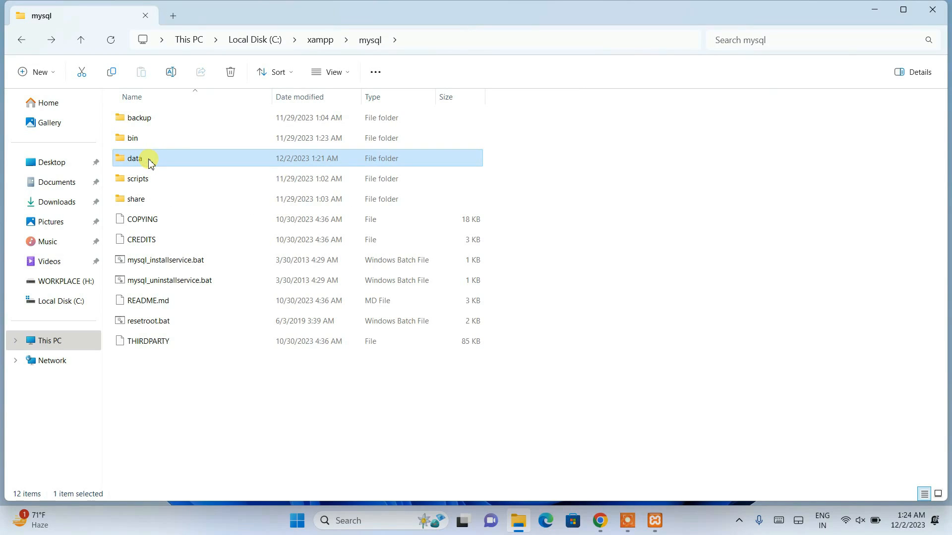
# Rename the original data folder to data_old via Show more options.
pyautogui.rightClick(134, 158)
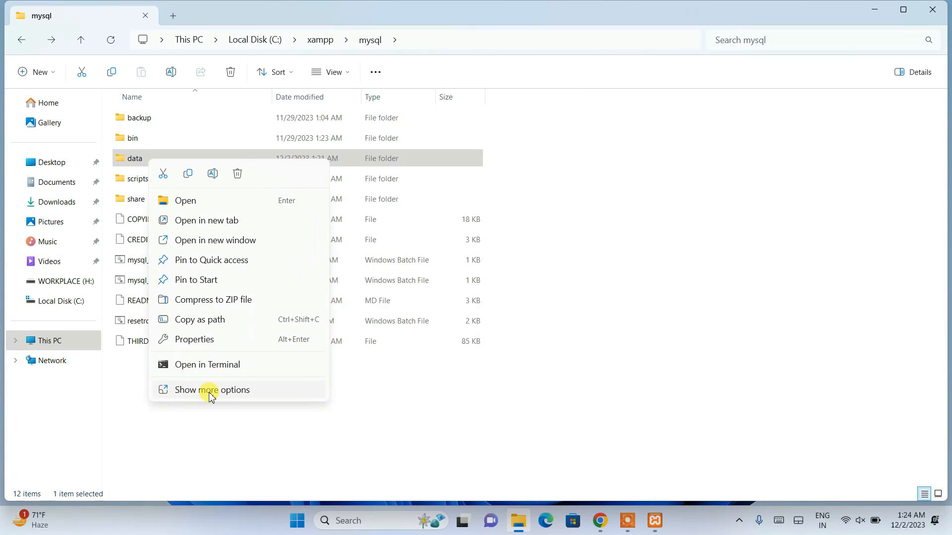
pyautogui.click(211, 390)
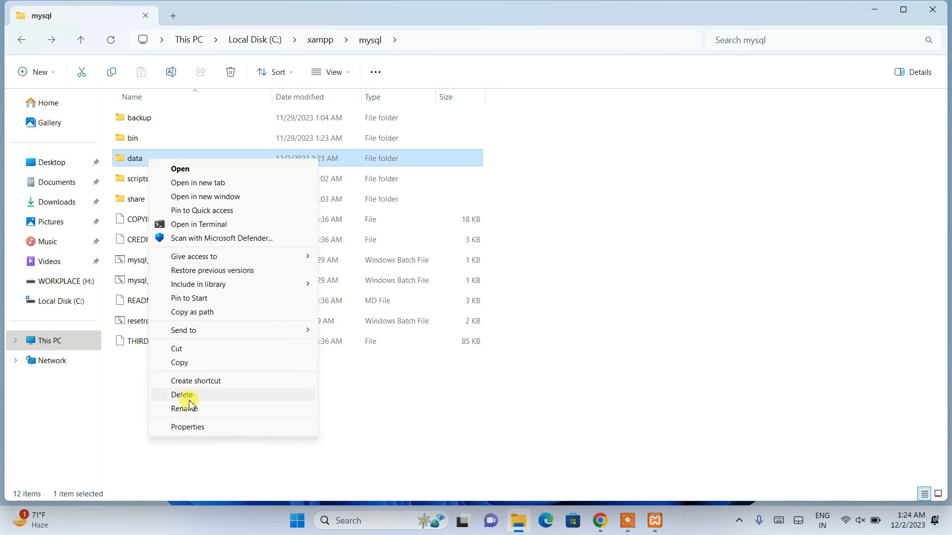
pyautogui.click(184, 408)
pyautogui.write('_old')
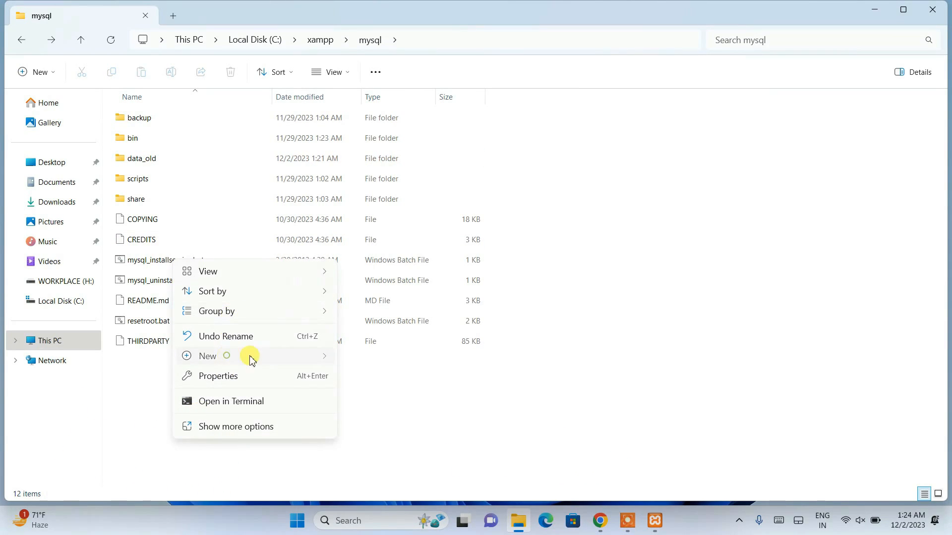
# Create a new empty folder named data in mysql and confirm it is empty.
pyautogui.click(207, 356)
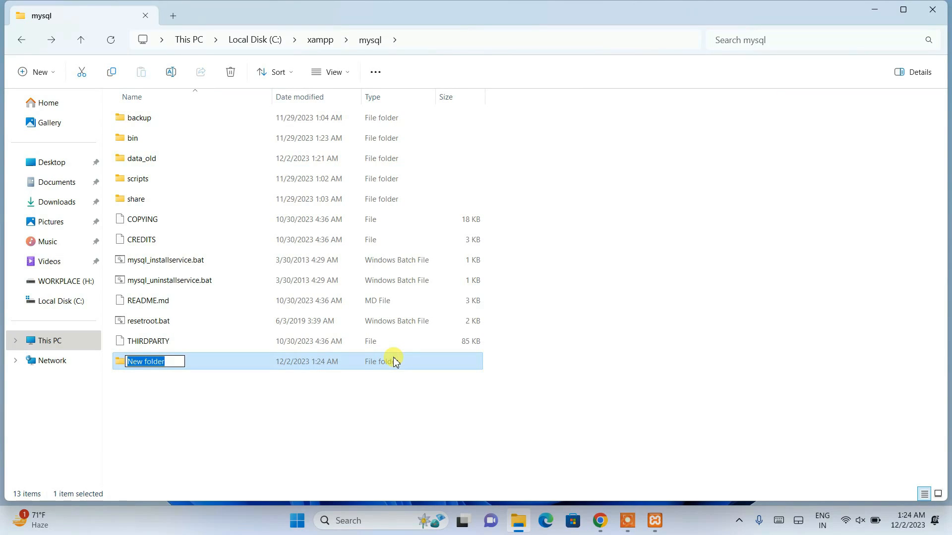
pyautogui.write('data')
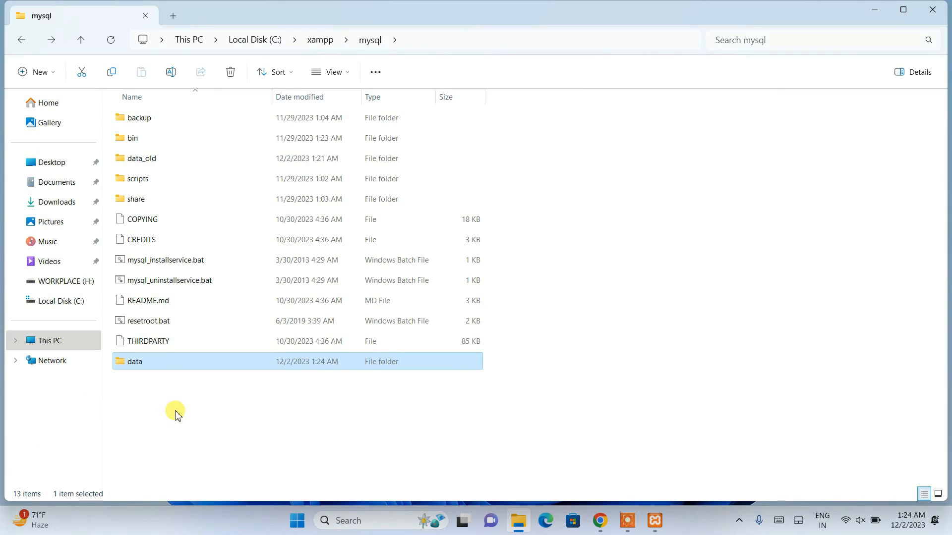
pyautogui.doubleClick(134, 361)
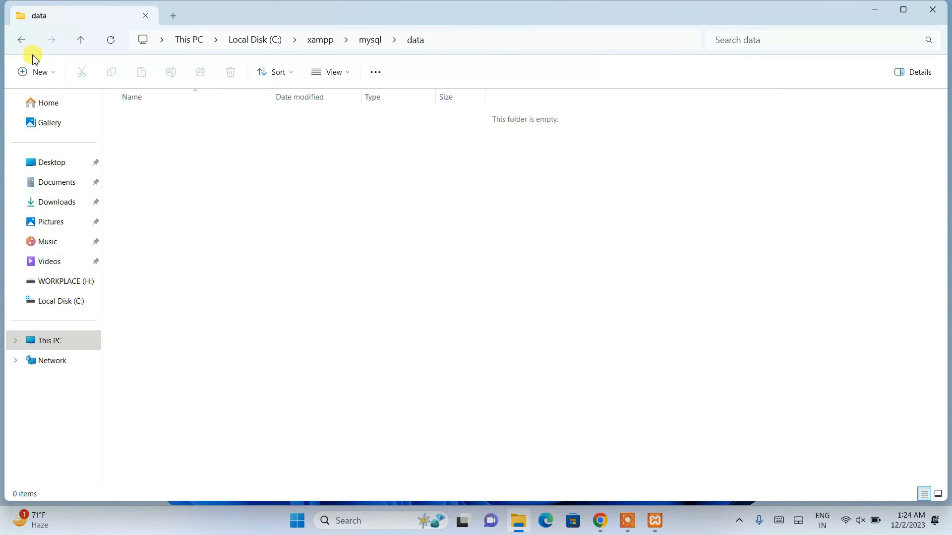
pyautogui.click(21, 39)
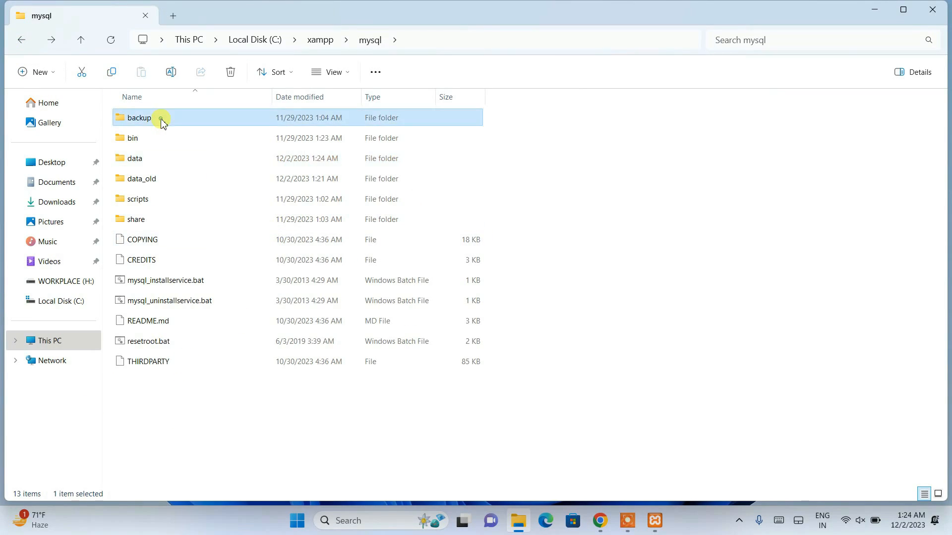
# Copy all 13 backup items, including ibdata1 and my.ini, into the new data folder.
pyautogui.doubleClick(138, 117)
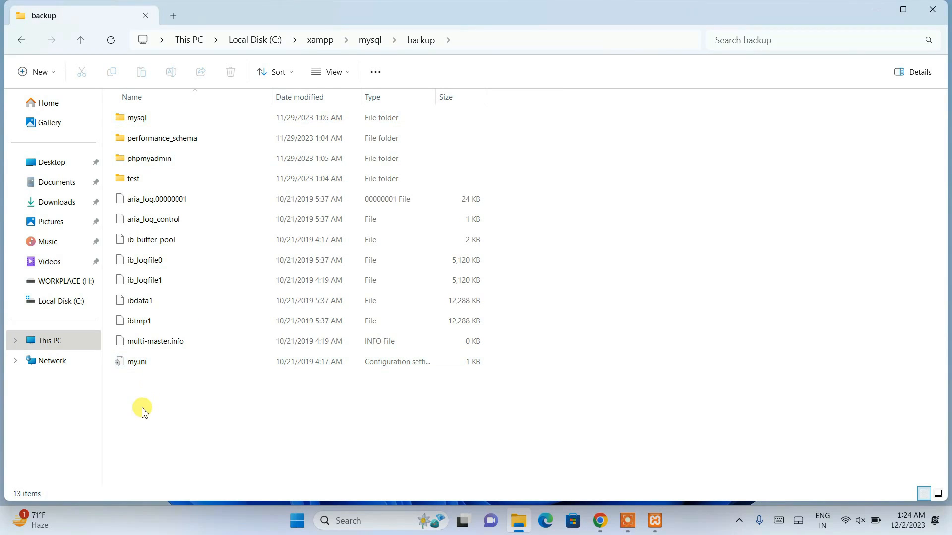
pyautogui.press('ctrl+a')
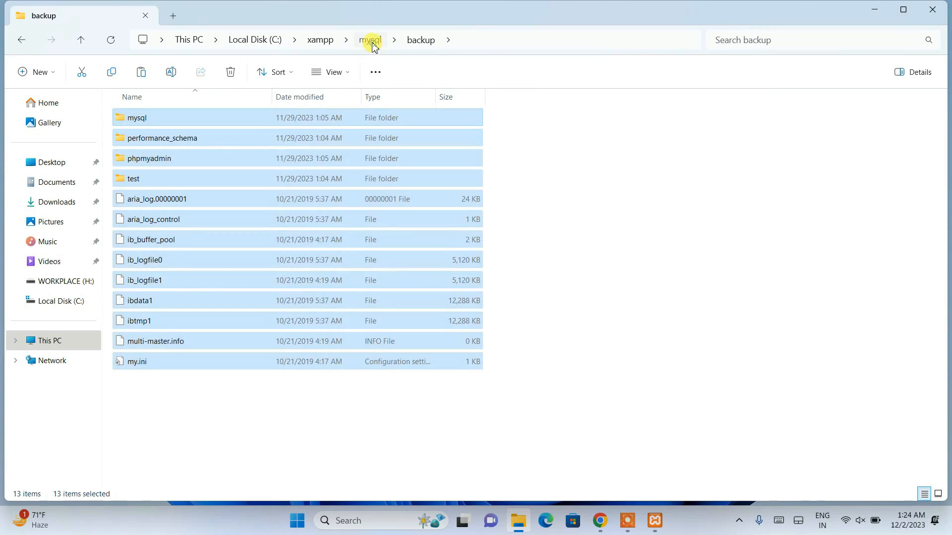
pyautogui.click(370, 40)
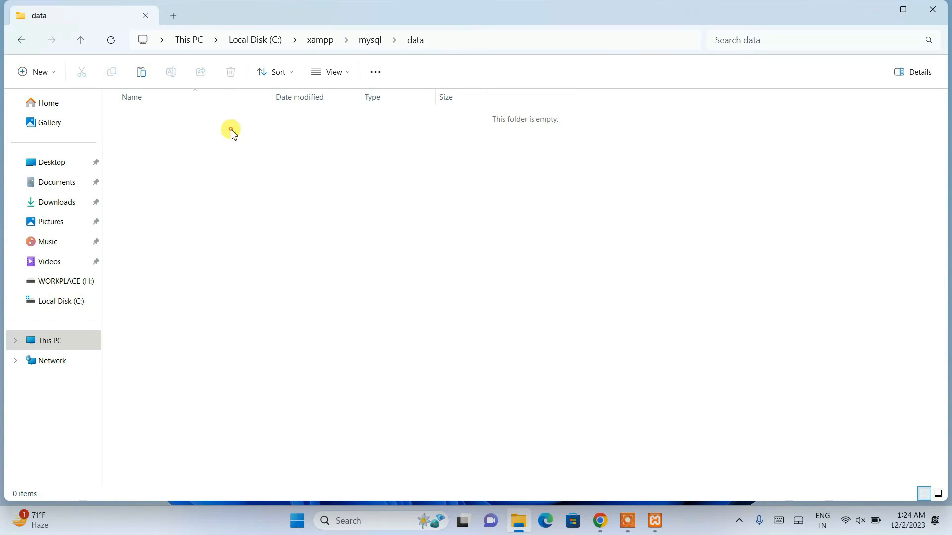
pyautogui.moveTo(246, 147)
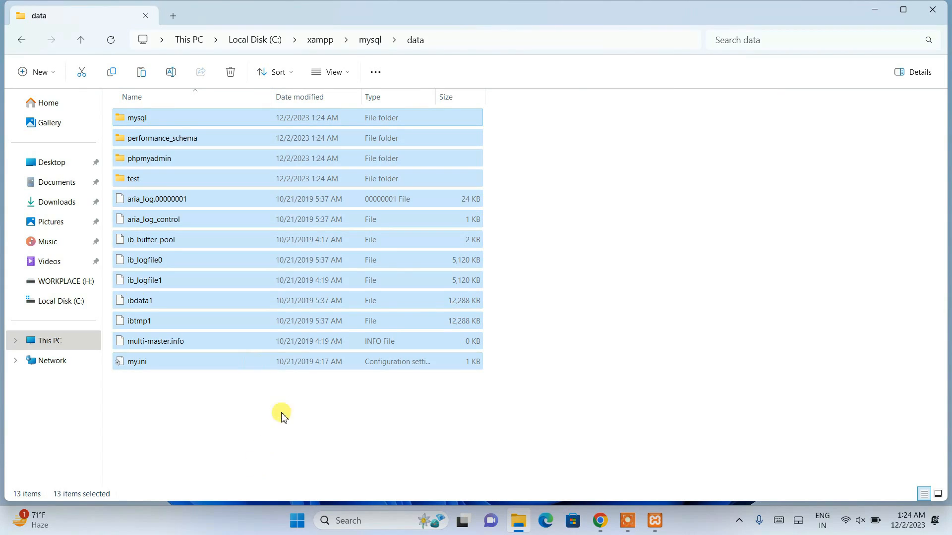
pyautogui.click(281, 417)
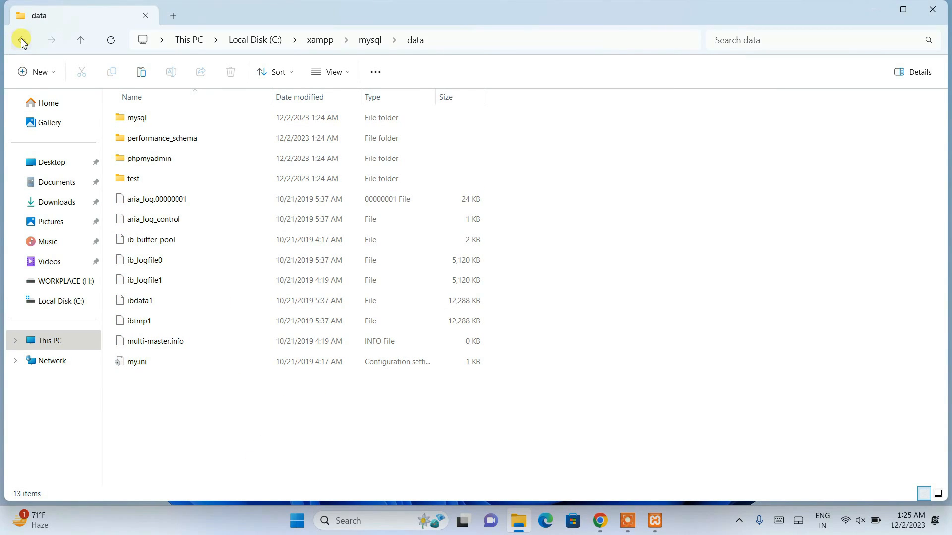
pyautogui.click(22, 39)
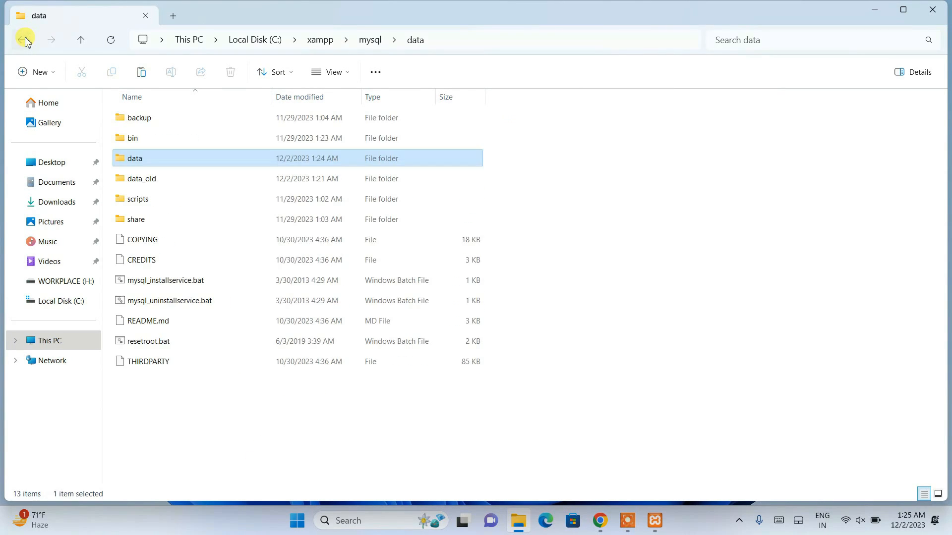
# In data_old, select employeedb, playersdb, studentdb, mysql and ibdata1 and copy them.
pyautogui.click(22, 40)
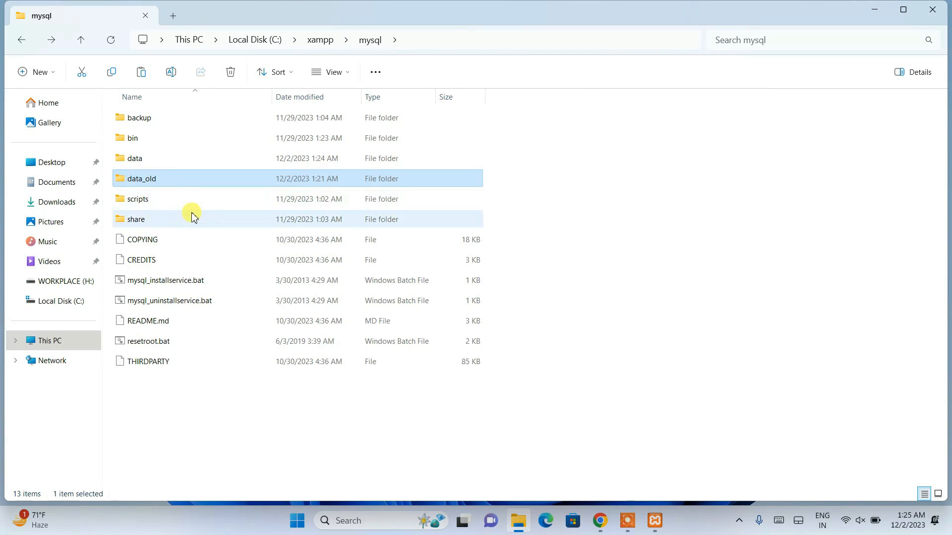
pyautogui.doubleClick(141, 179)
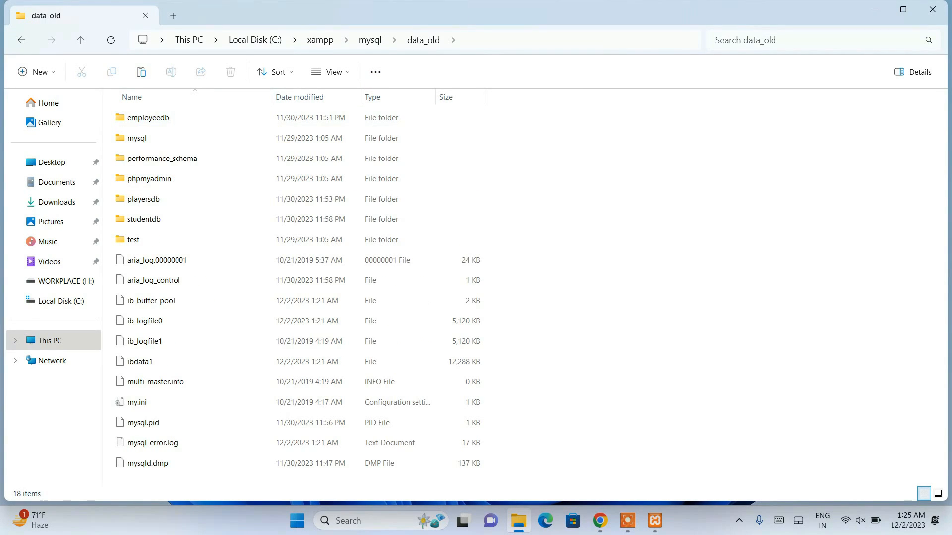
pyautogui.click(176, 118)
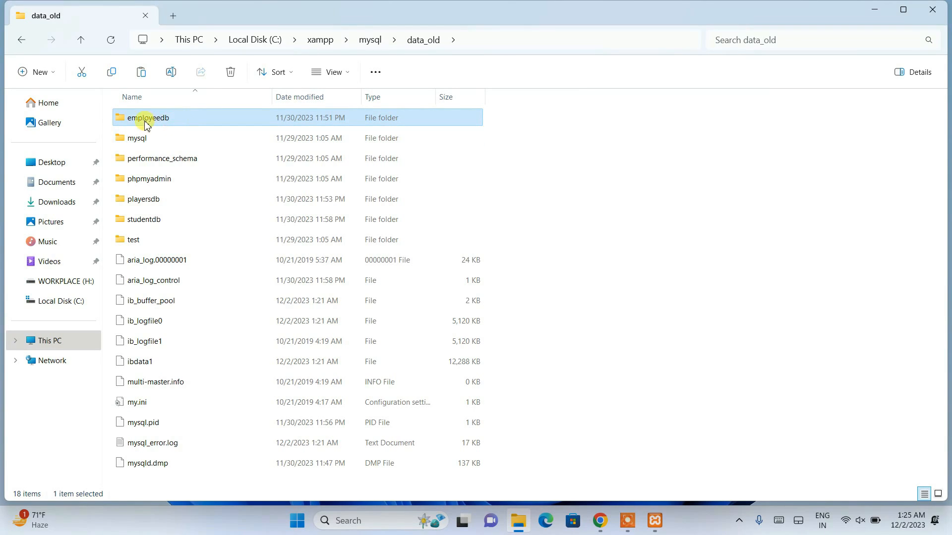
pyautogui.moveTo(146, 178)
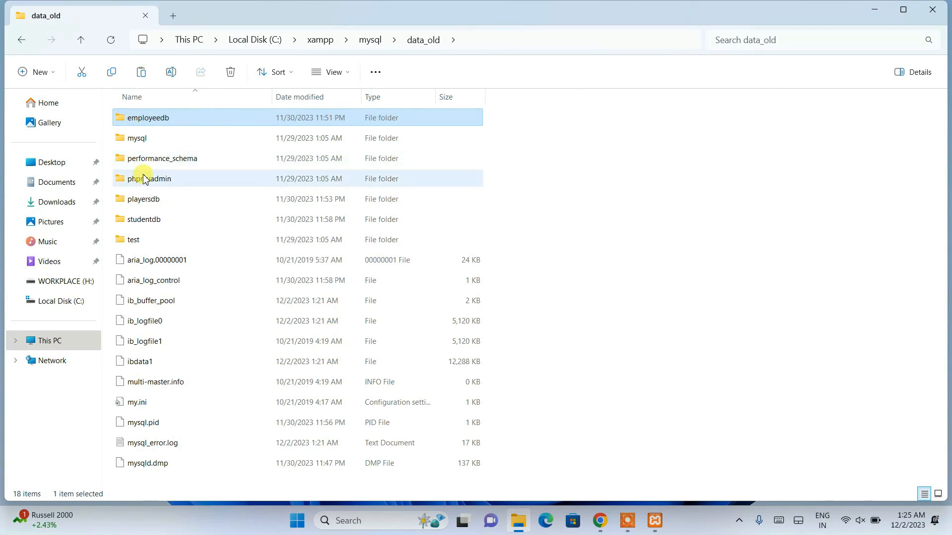
pyautogui.click(146, 219)
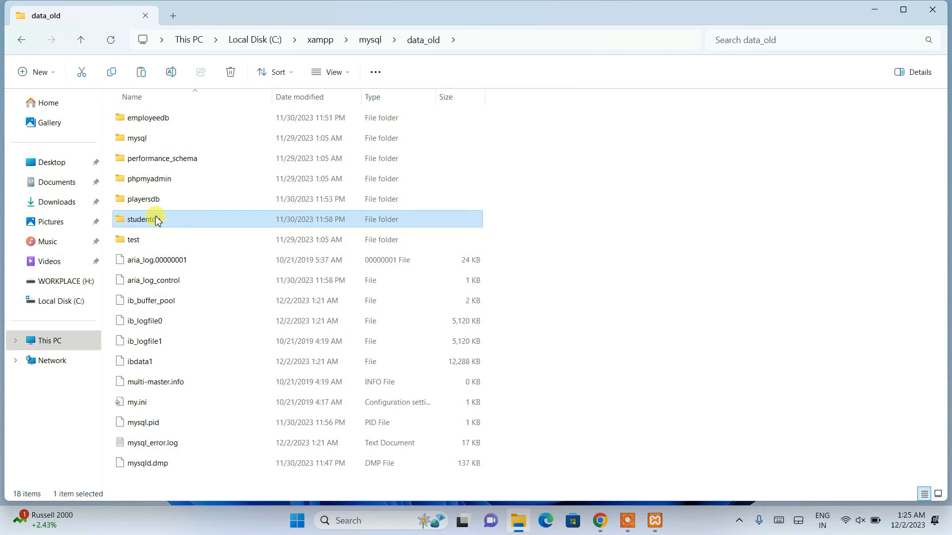
pyautogui.click(143, 198)
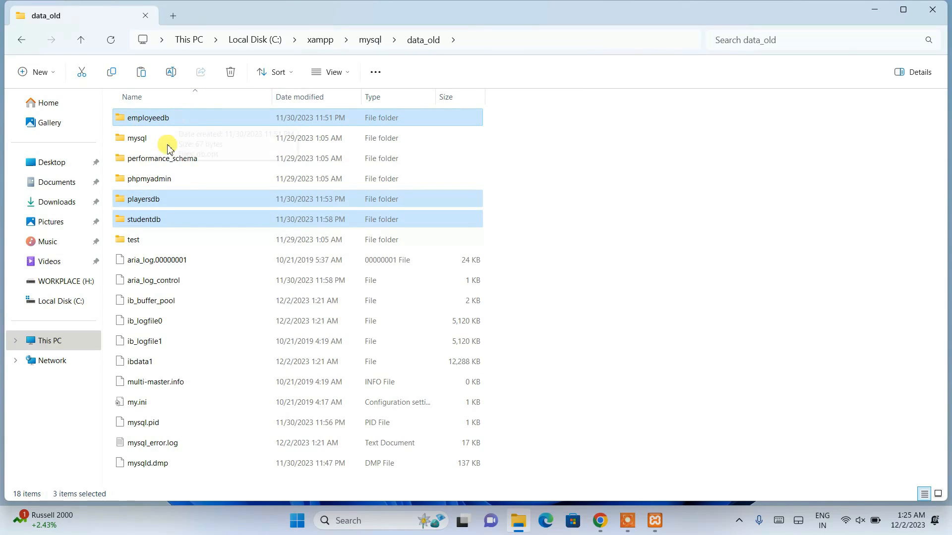
pyautogui.moveTo(205, 229)
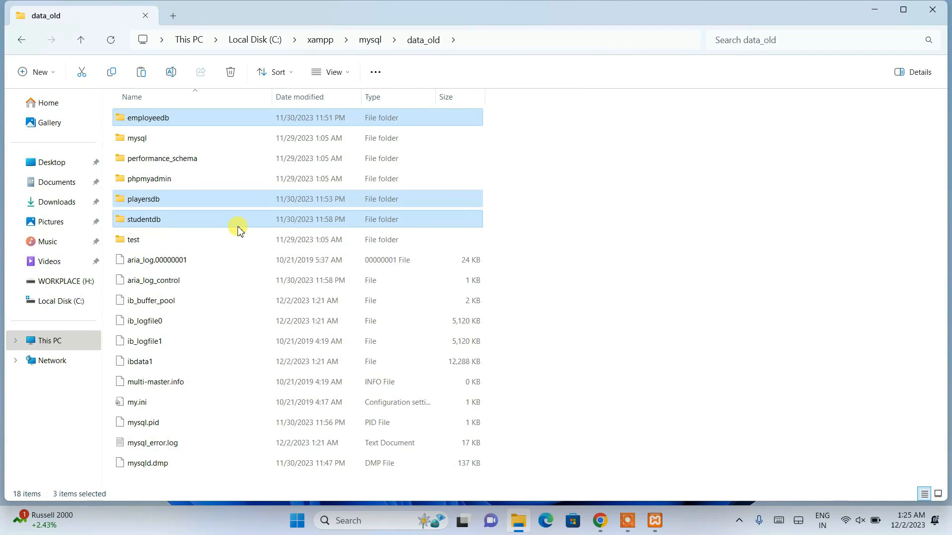
pyautogui.click(137, 138)
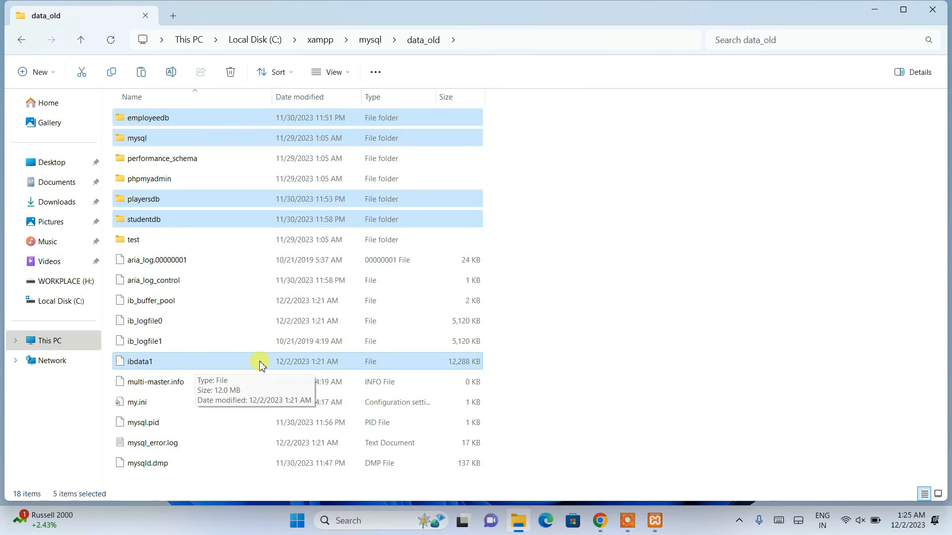
pyautogui.moveTo(156, 368)
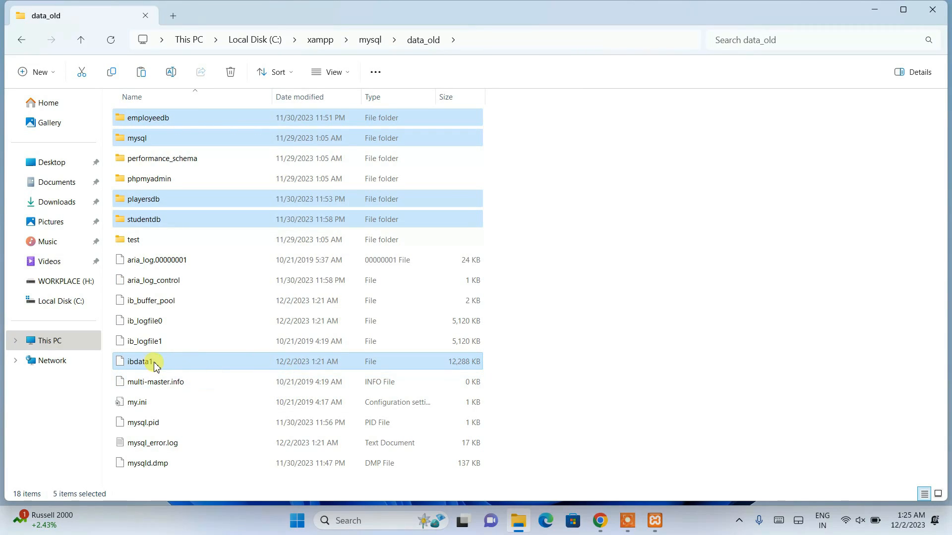
pyautogui.moveTo(213, 211)
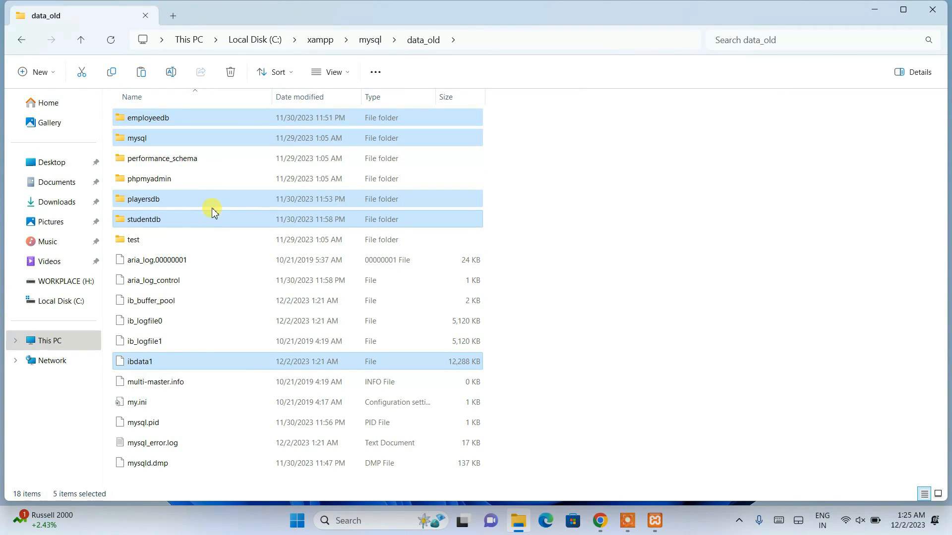
pyautogui.rightClick(213, 219)
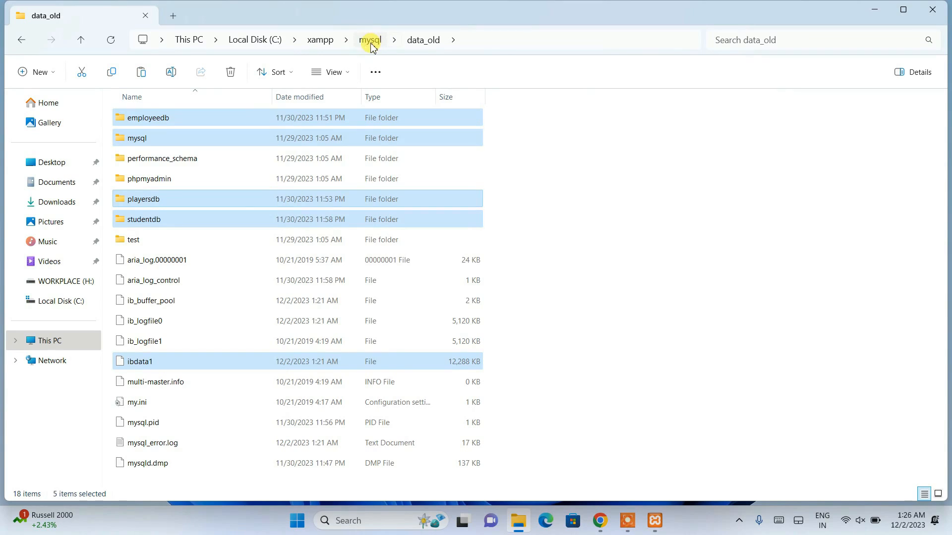
pyautogui.click(370, 40)
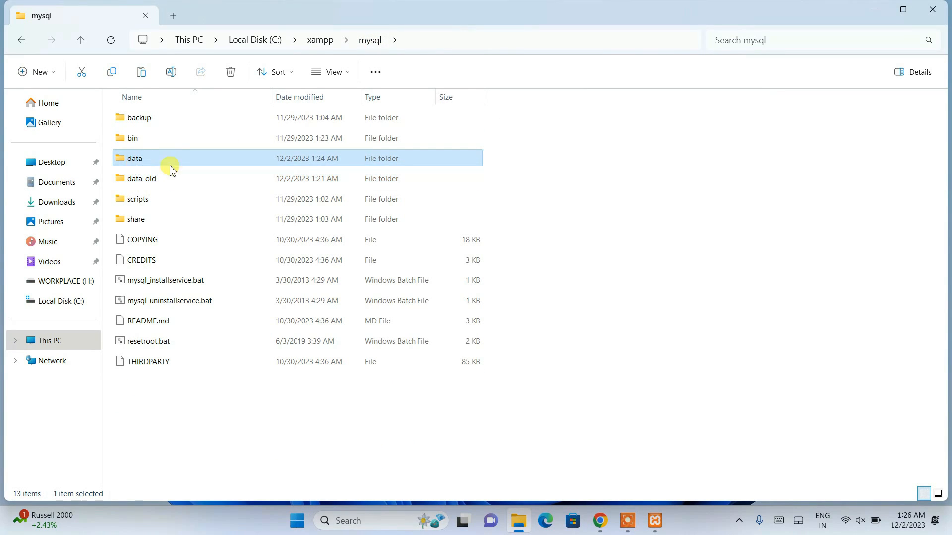
# Paste the data_old items into the new data folder, replacing same-named files, and hide Explorer.
pyautogui.doubleClick(135, 159)
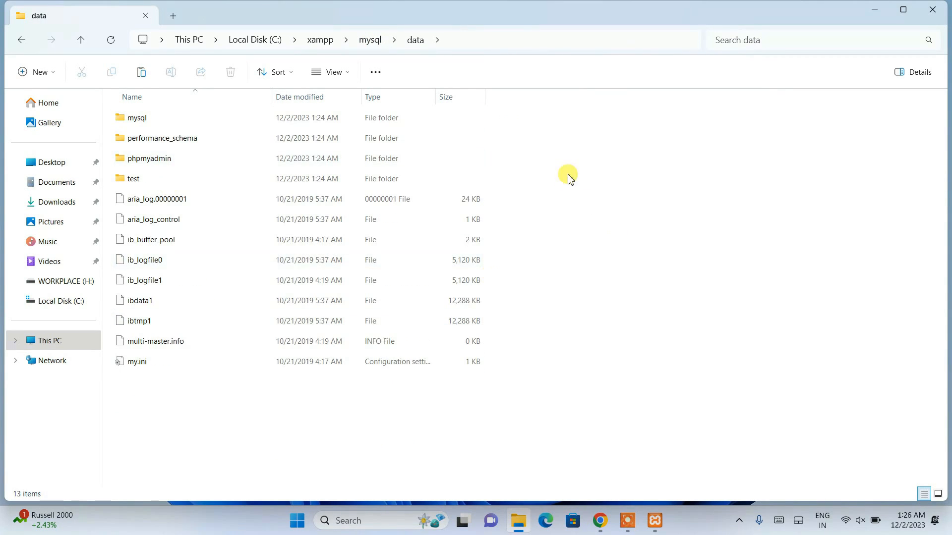
pyautogui.moveTo(584, 187)
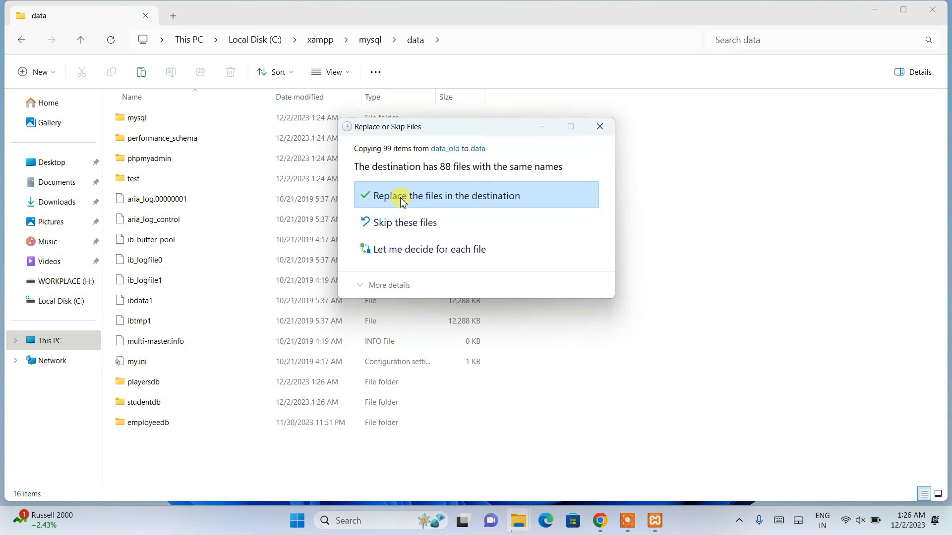
pyautogui.click(423, 195)
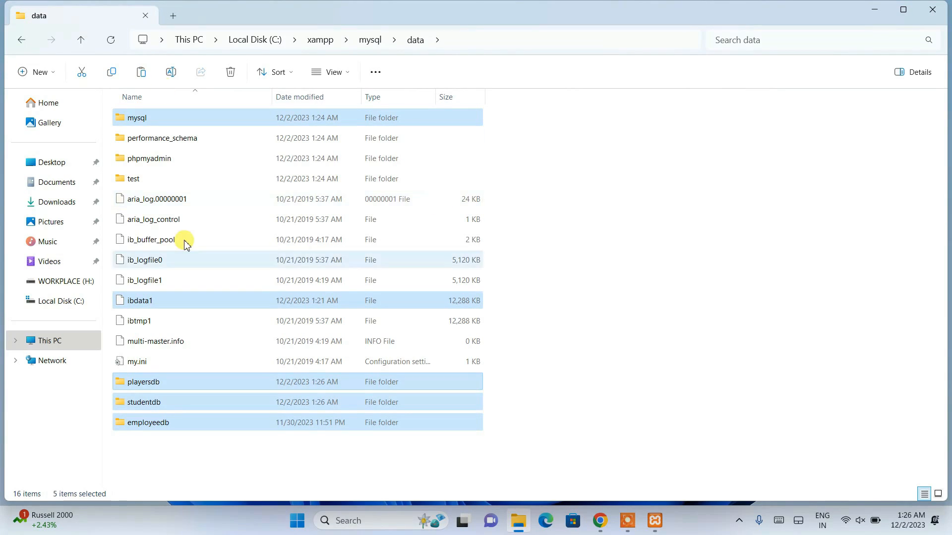
pyautogui.click(633, 241)
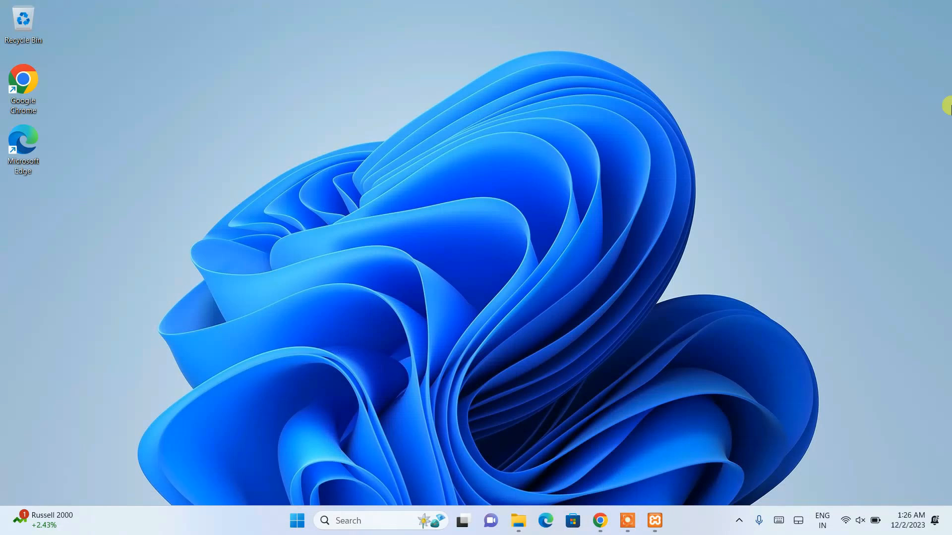
# Start MySQL in XAMPP; it stays running on port 3306, then launch MySQL Admin.
pyautogui.click(654, 520)
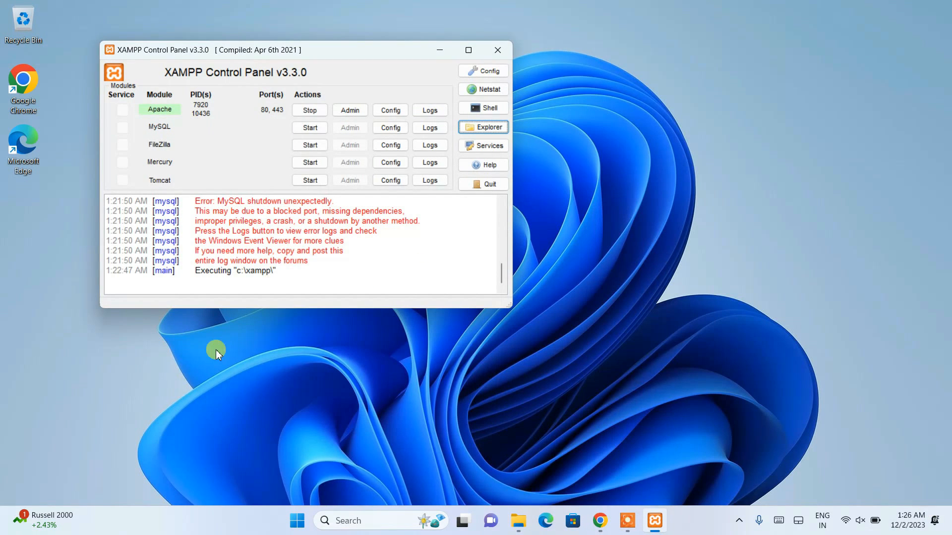
pyautogui.click(309, 128)
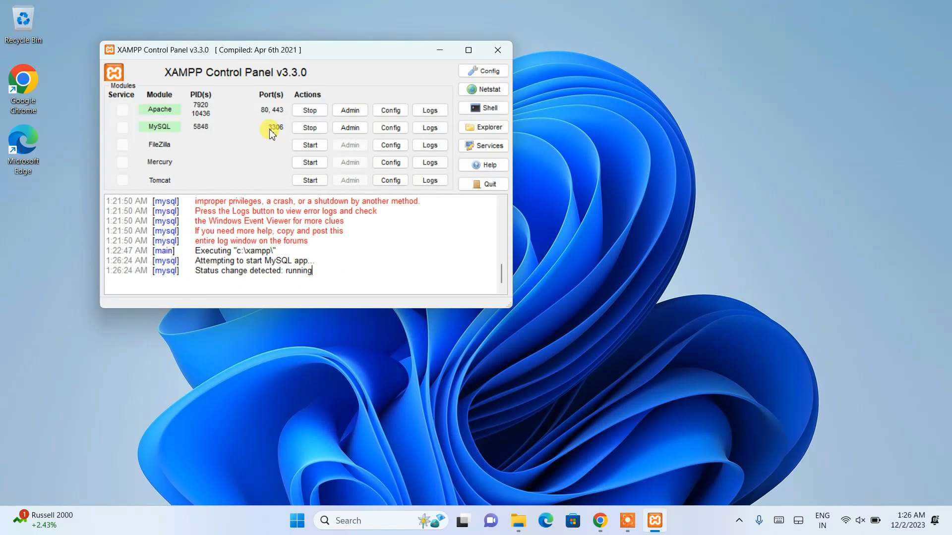
pyautogui.moveTo(262, 135)
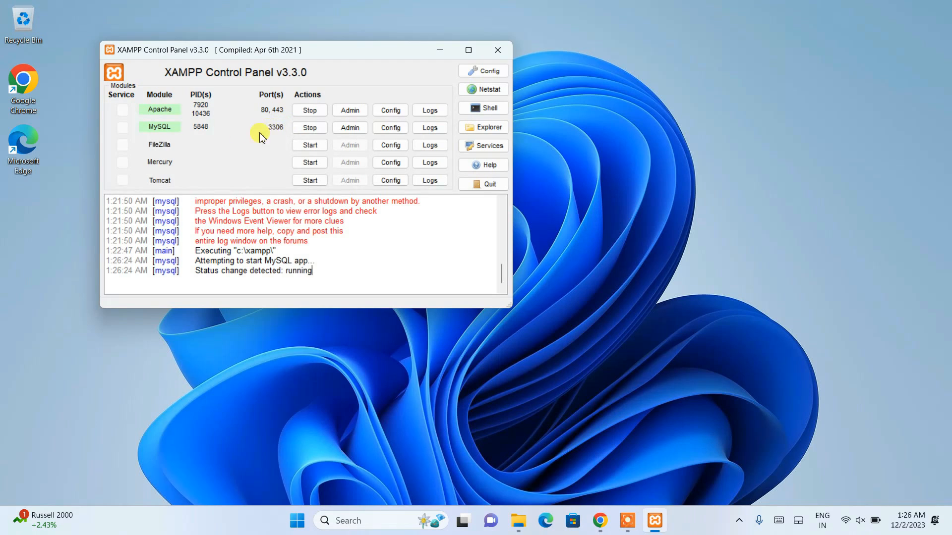
pyautogui.doubleClick(253, 221)
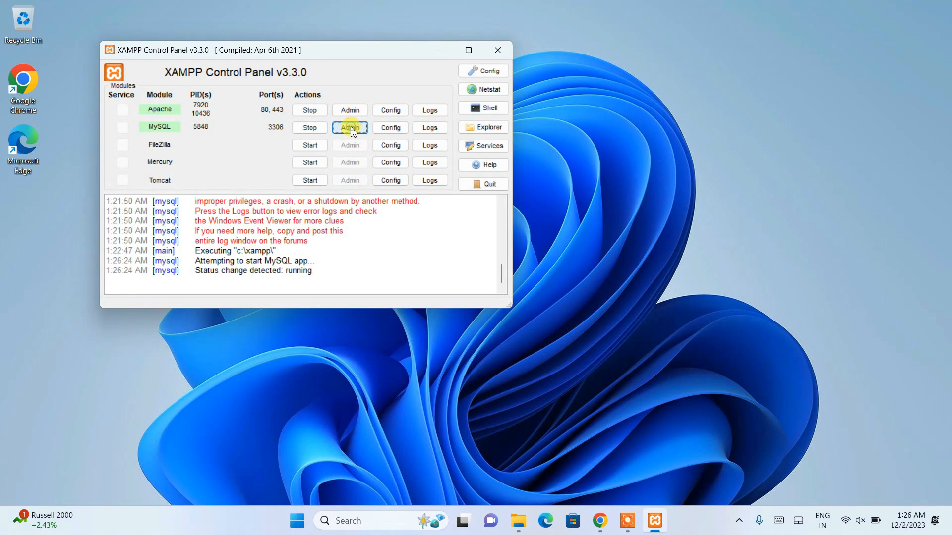
pyautogui.click(350, 128)
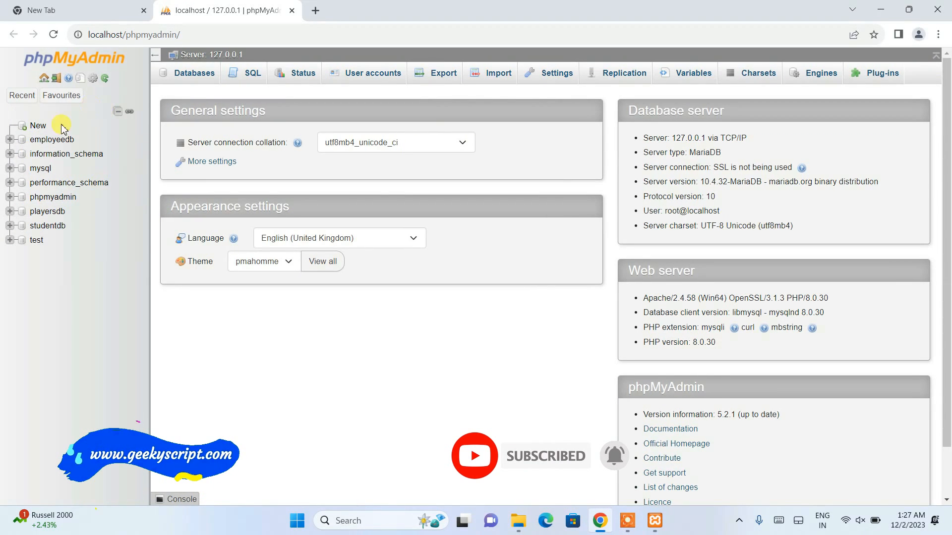
# In phpMyAdmin open studentdb to confirm its student table, then bring File Explorer back.
pyautogui.click(48, 225)
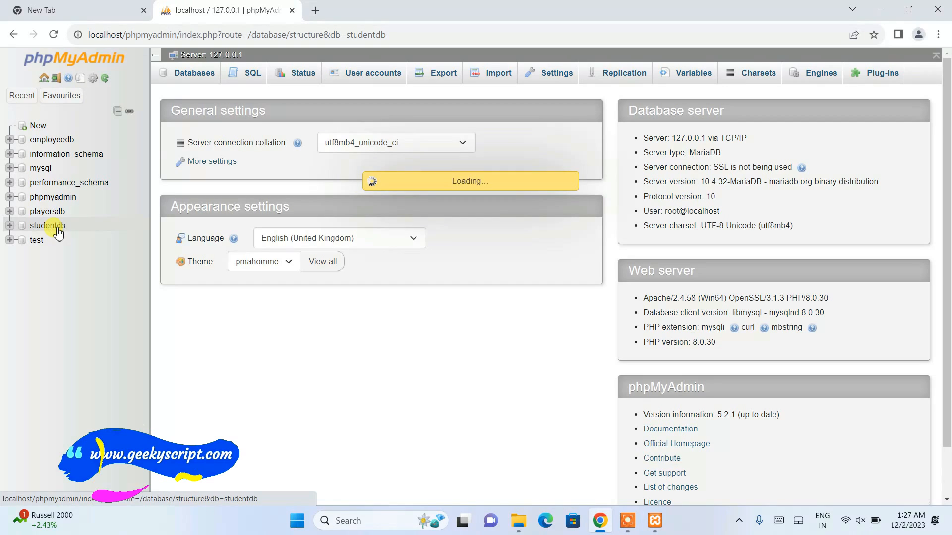
pyautogui.click(48, 225)
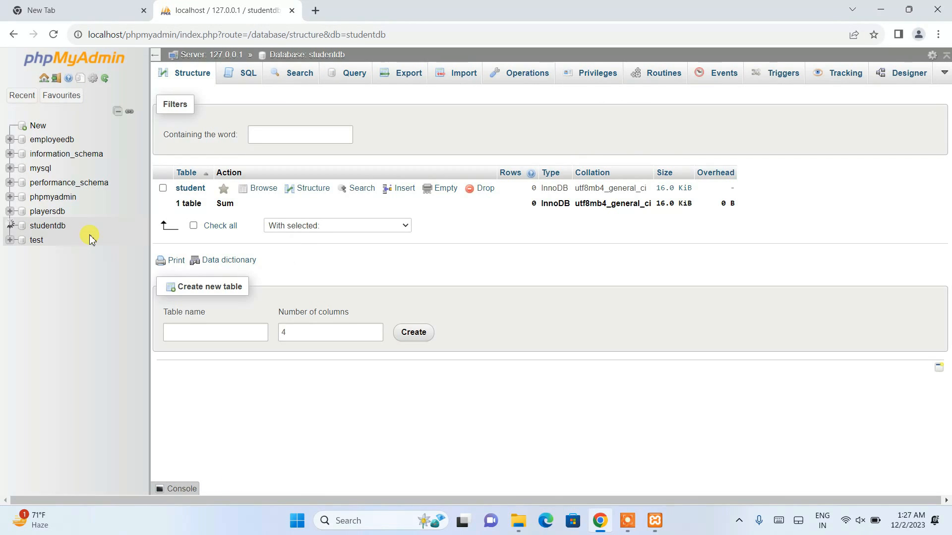
pyautogui.click(47, 225)
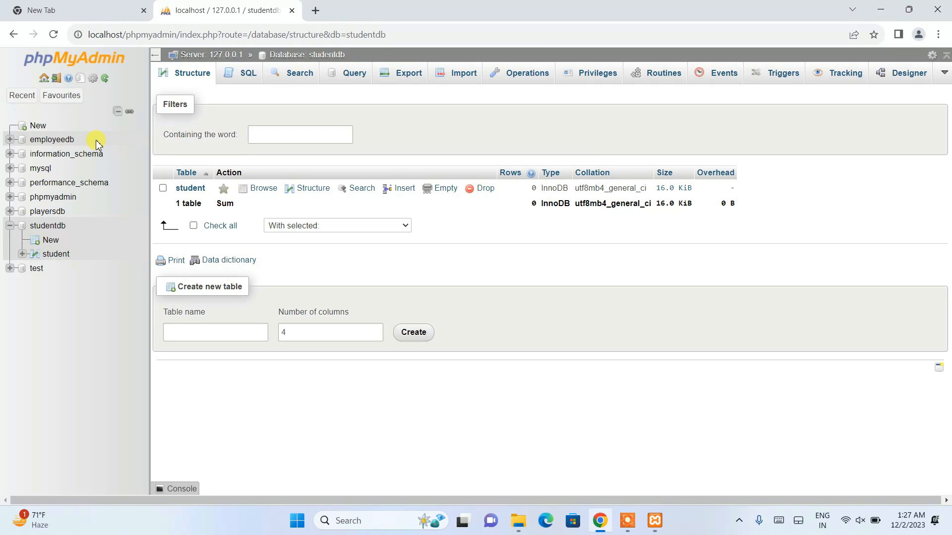
pyautogui.moveTo(46, 226)
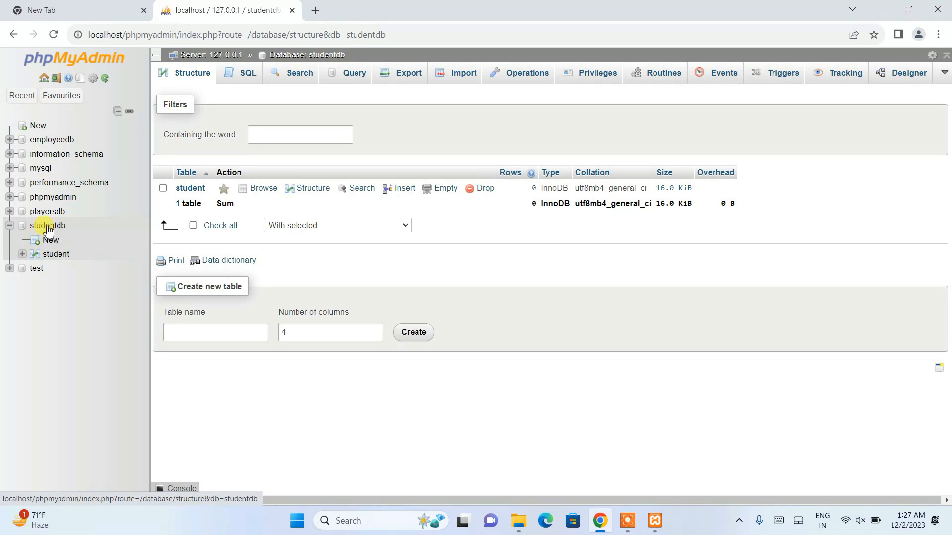
pyautogui.click(190, 188)
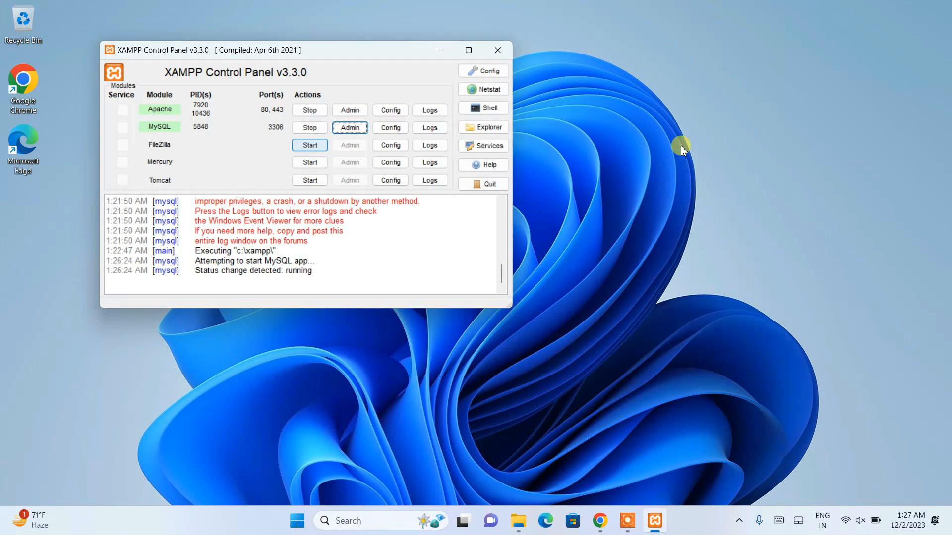
pyautogui.moveTo(499, 520)
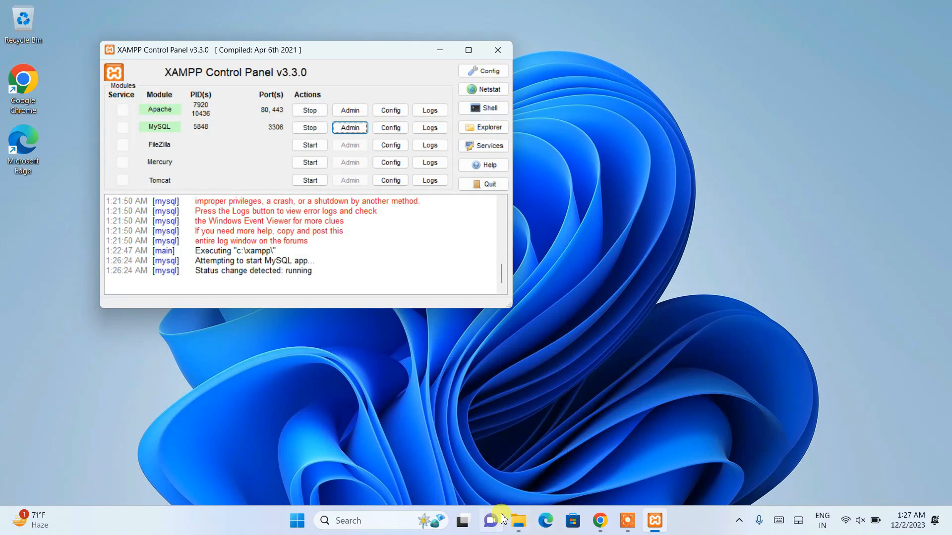
pyautogui.click(517, 521)
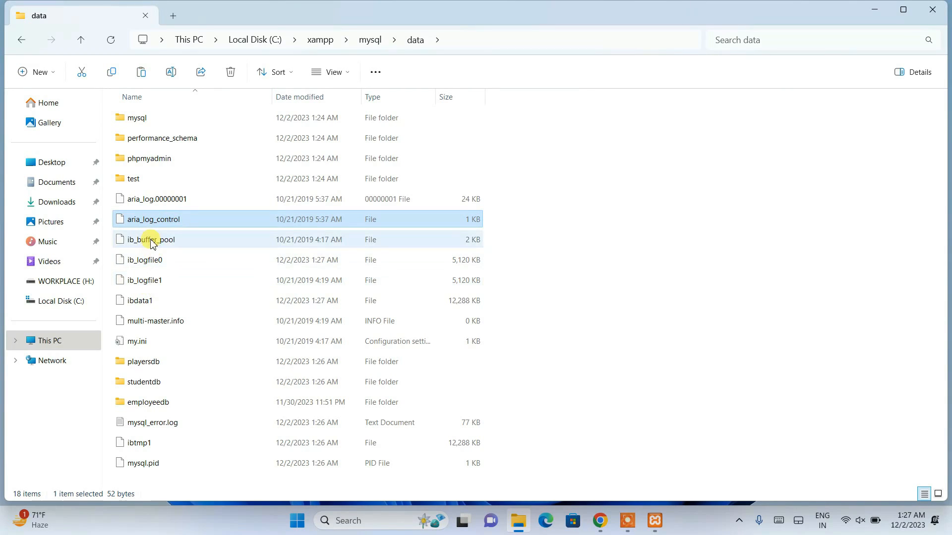
pyautogui.moveTo(177, 234)
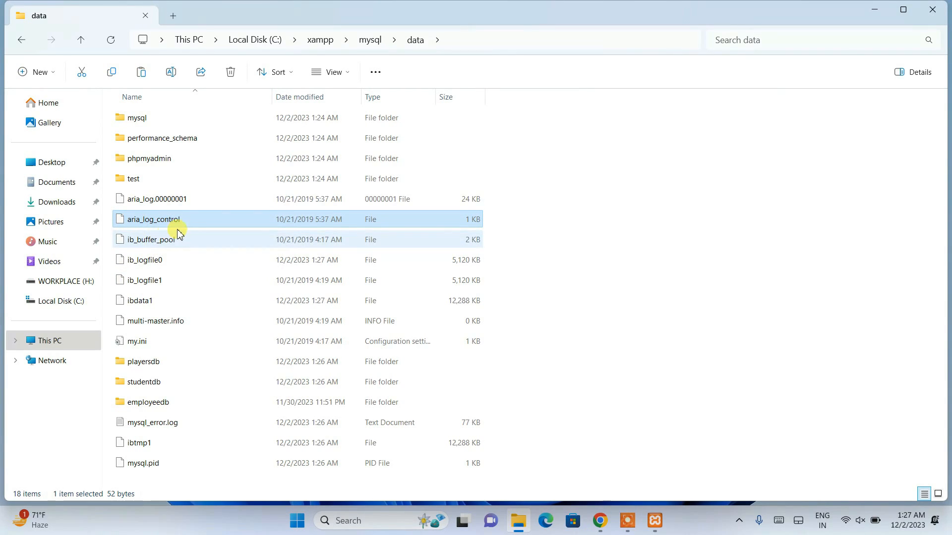
pyautogui.moveTo(193, 220)
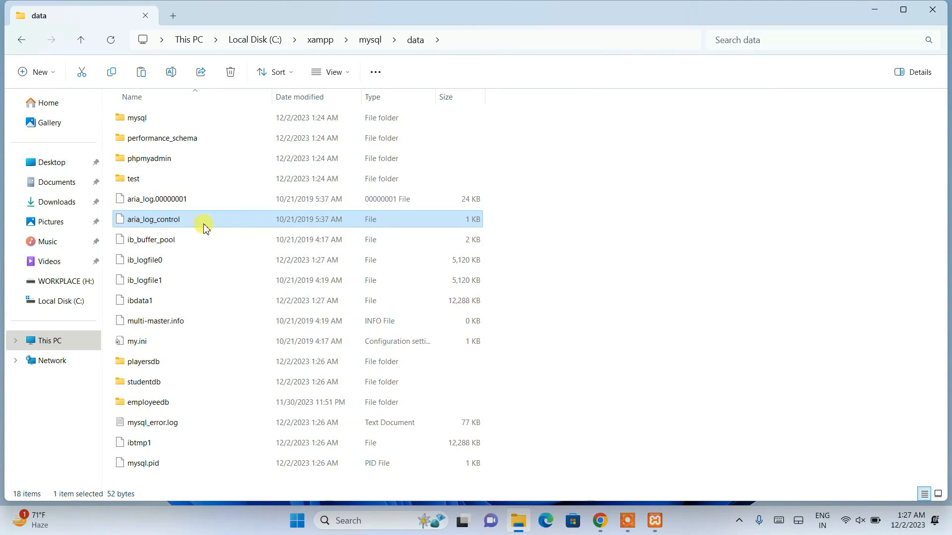
pyautogui.moveTo(169, 234)
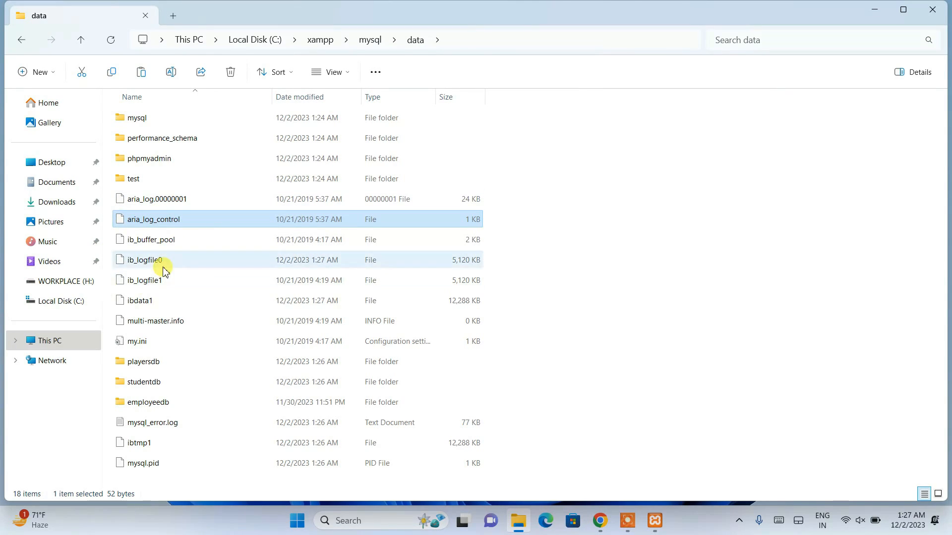
pyautogui.moveTo(163, 260)
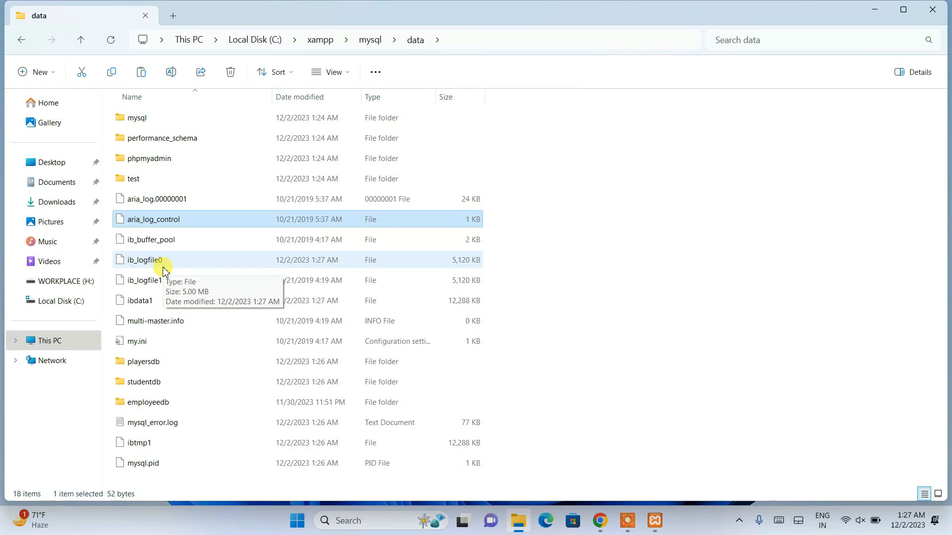
pyautogui.moveTo(201, 255)
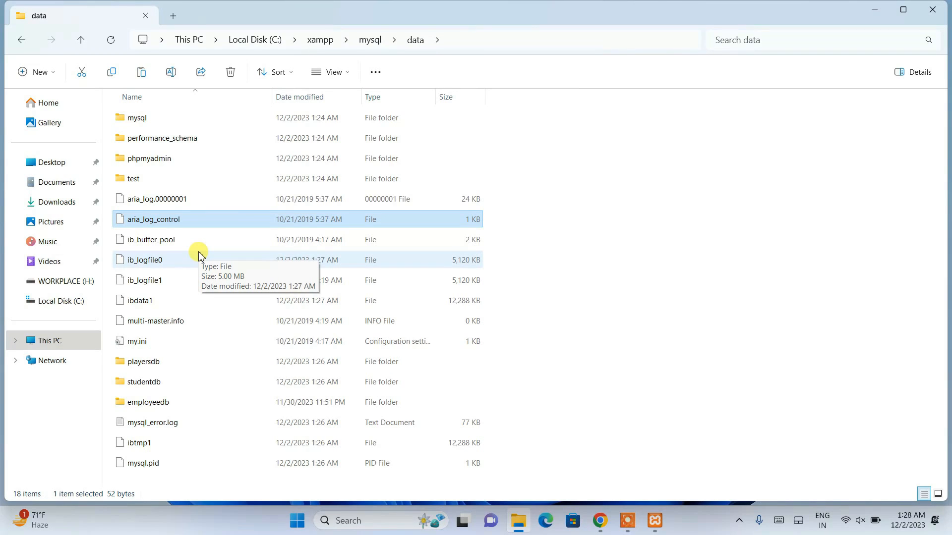
pyautogui.moveTo(241, 274)
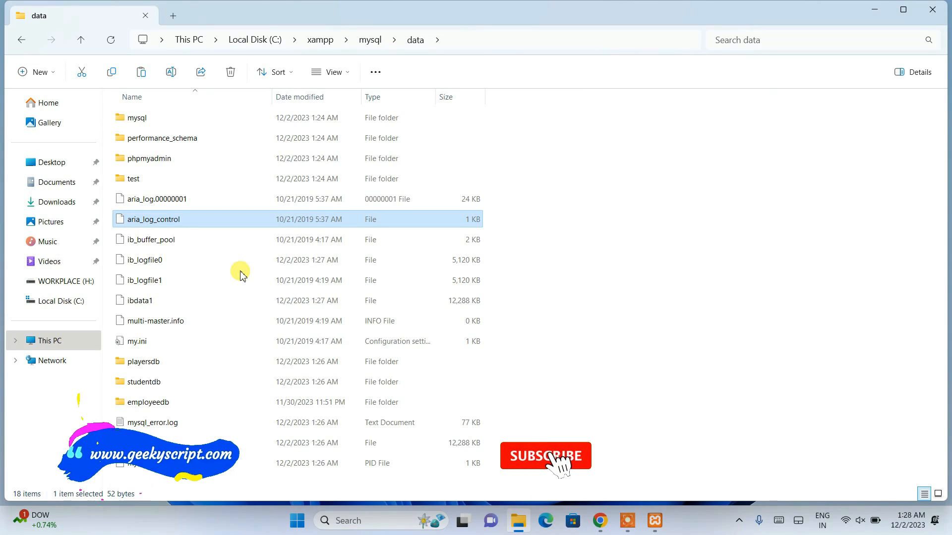
pyautogui.click(545, 456)
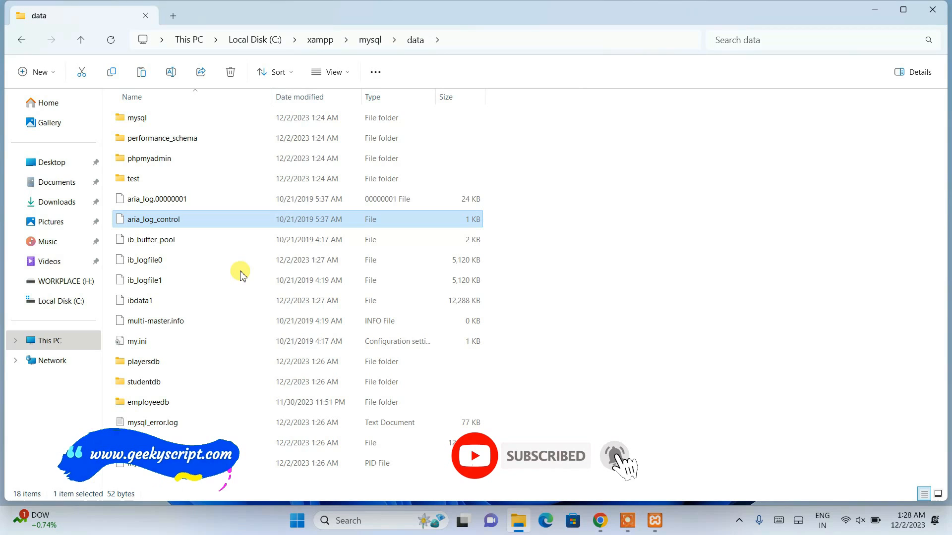